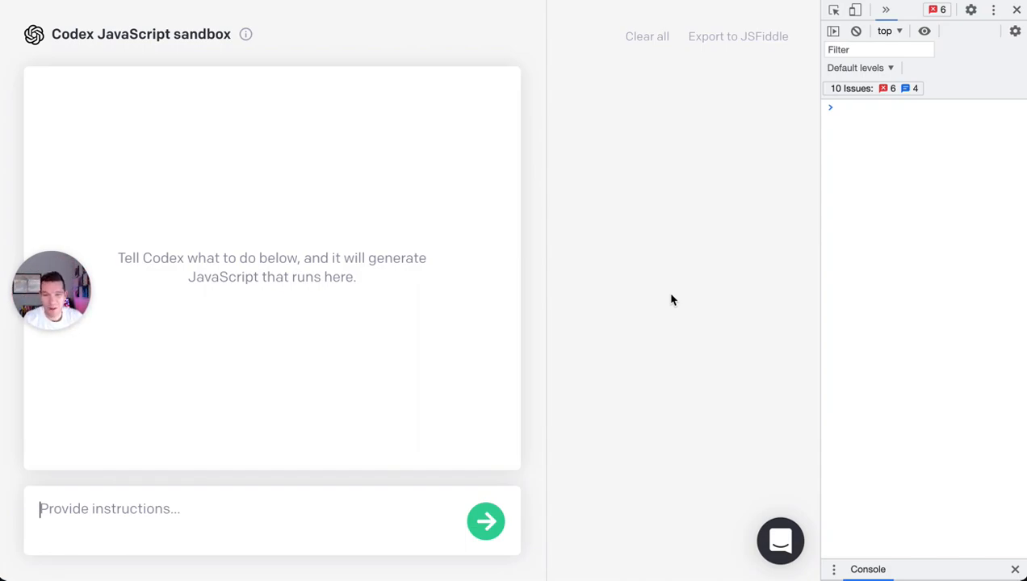
- Request loading Tailwind v2 and adding a 'Hello World' header
text(add tailwind v2)
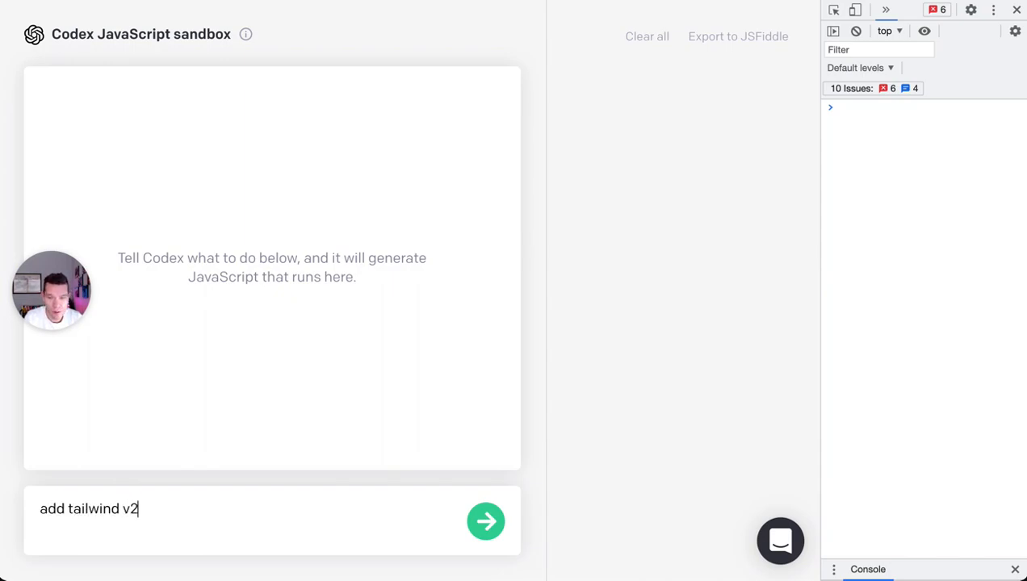
click(484, 520)
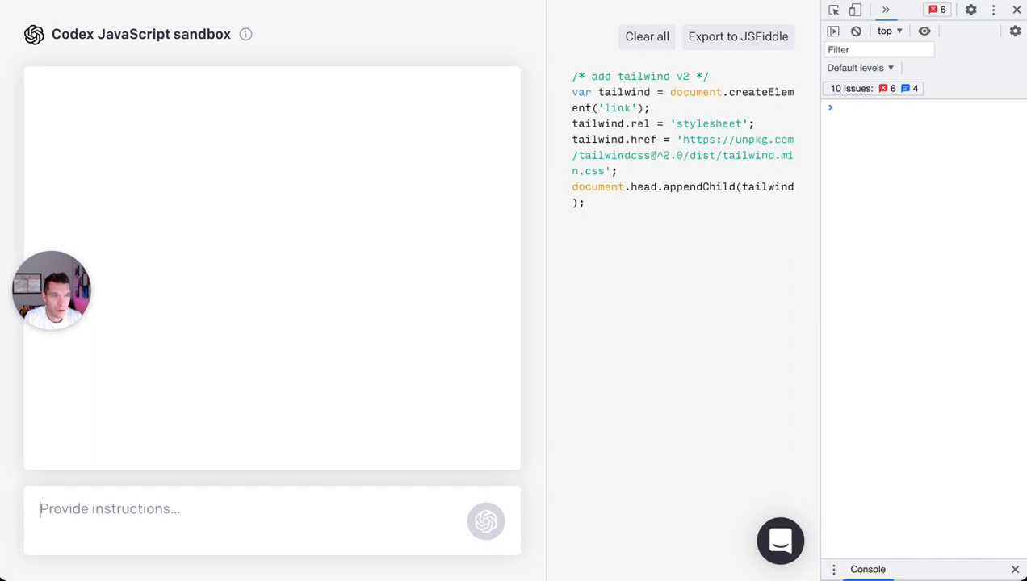
text(ad)
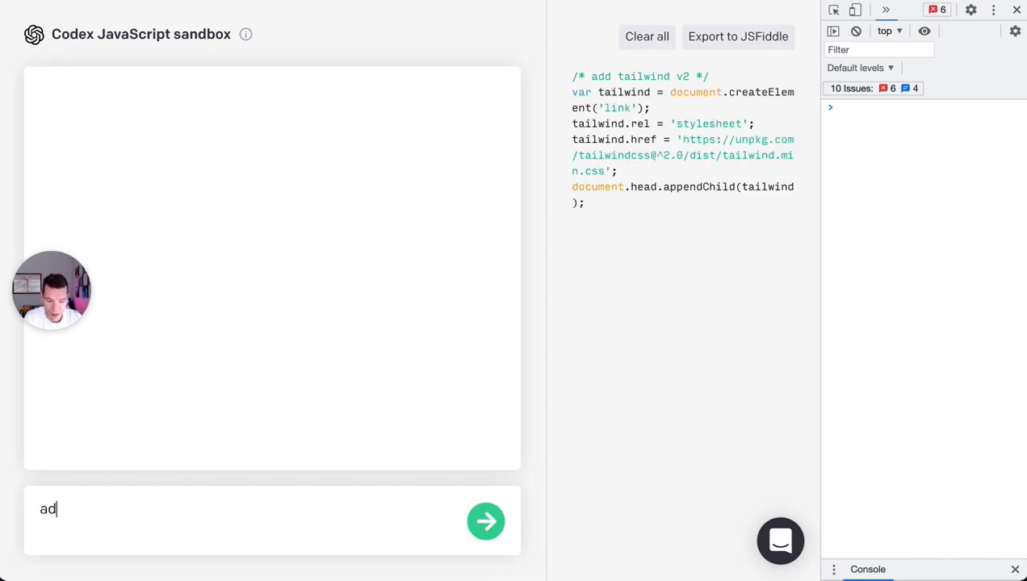
click(485, 521)
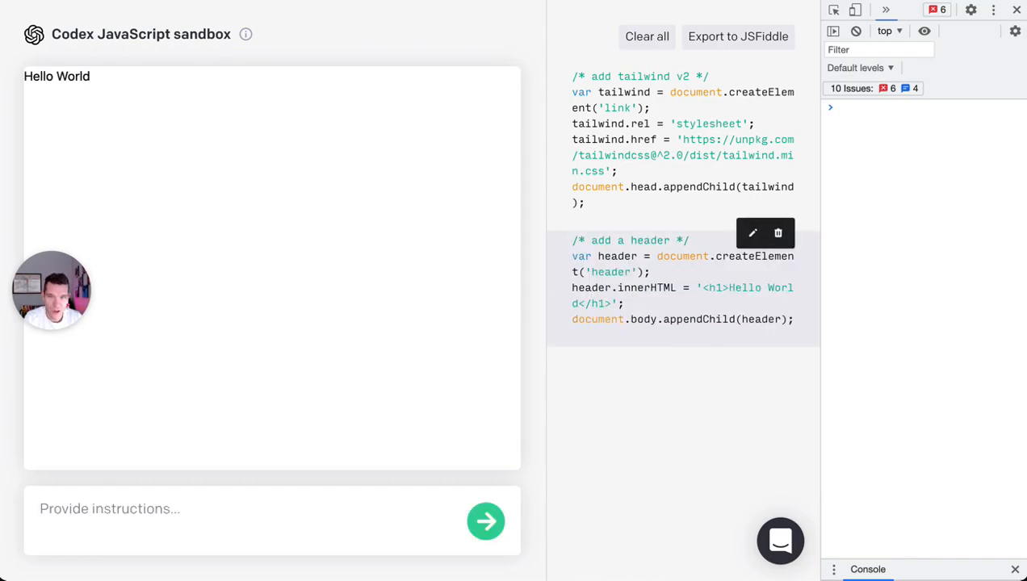
- Request styling the header with Tailwind, giving it a light grey background
text(style the)
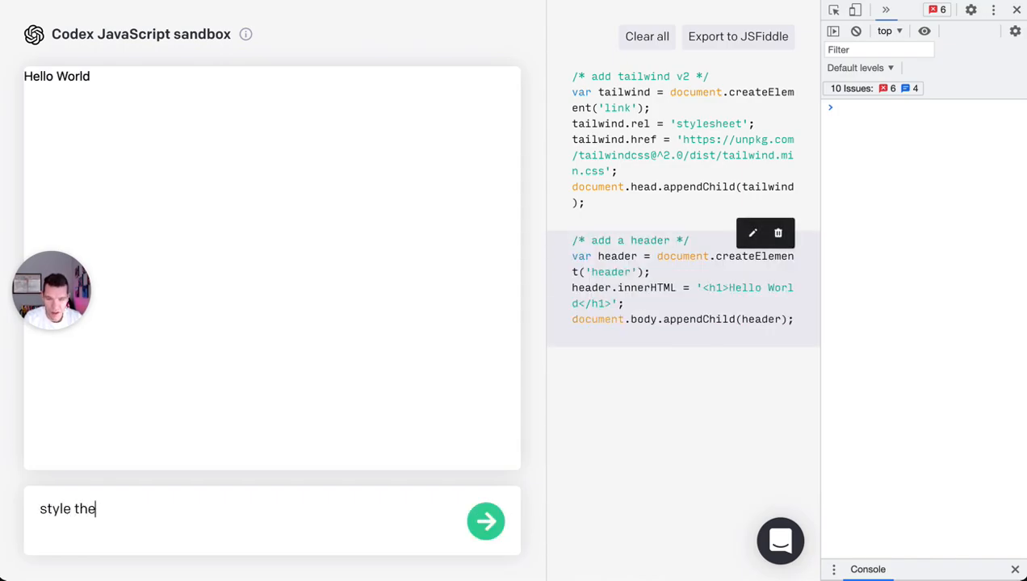
click(484, 520)
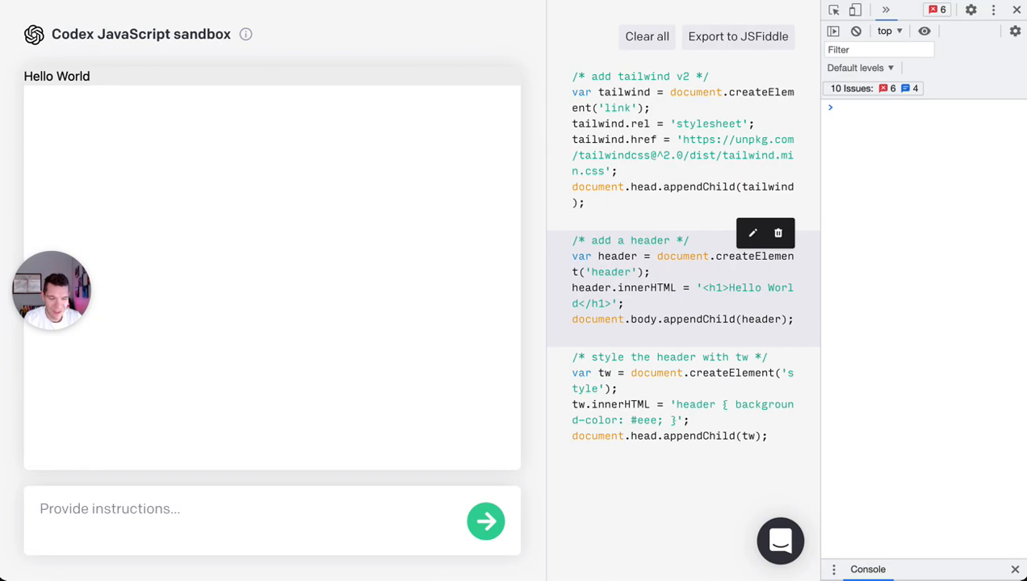
- Delete the header-styling snippet, try 'make it look nice', then delete that snippet too
click(778, 233)
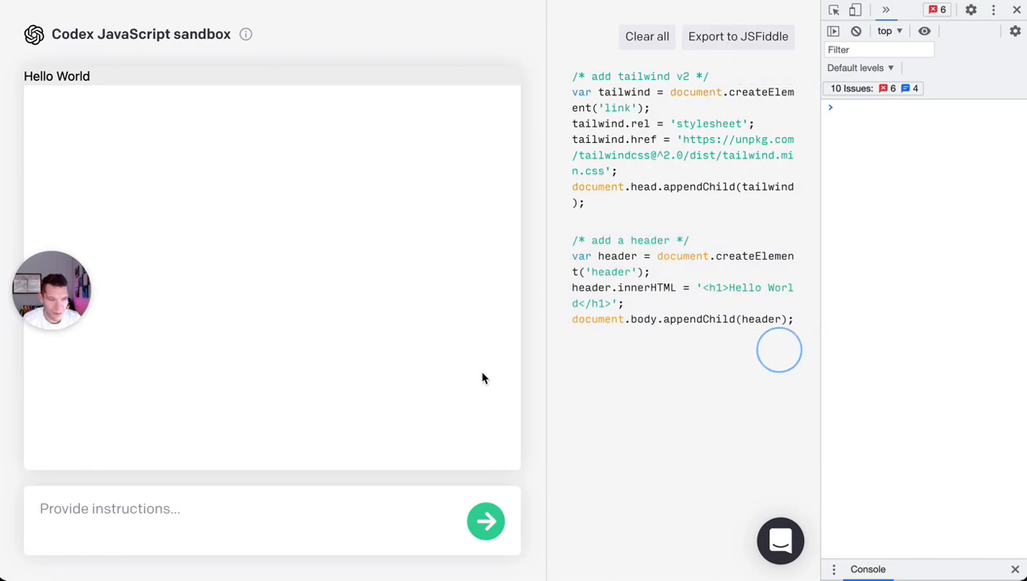
text(styl)
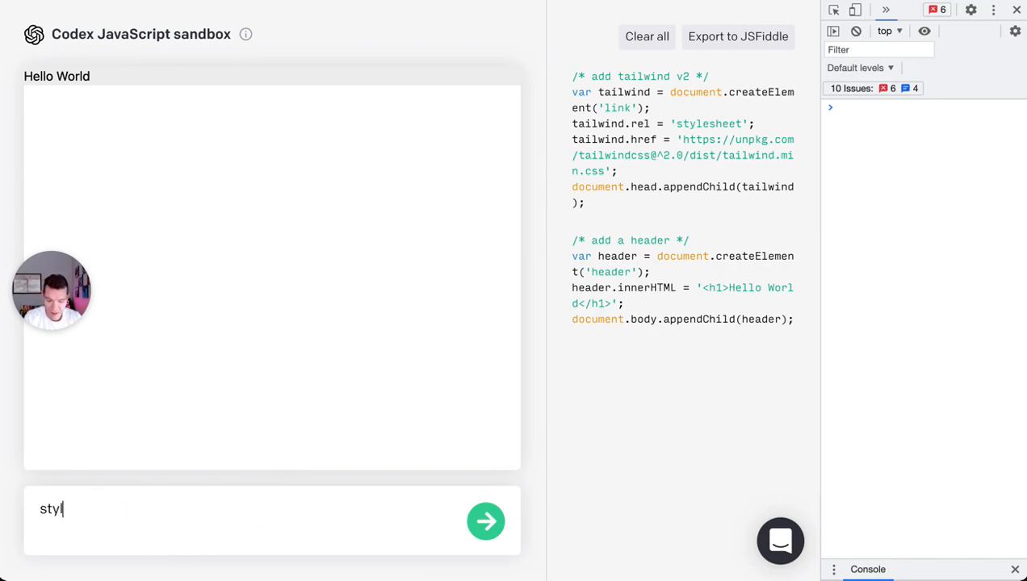
text(make it look nice)
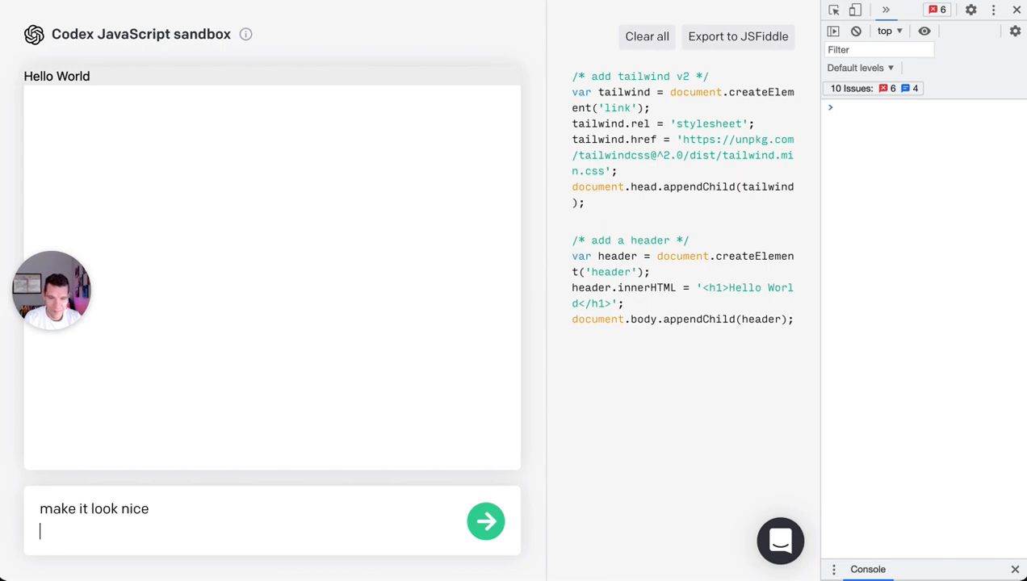
click(485, 520)
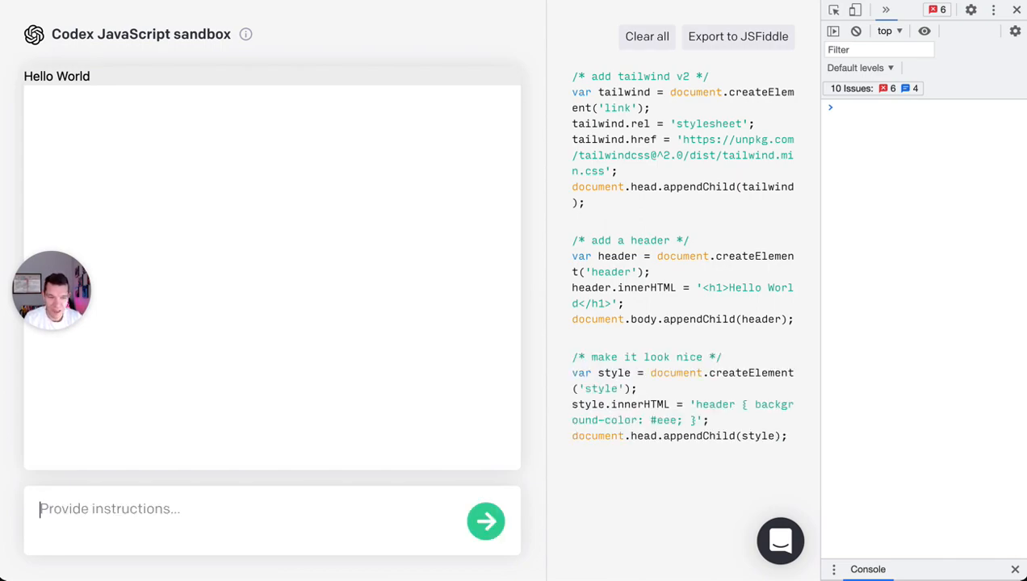
click(485, 522)
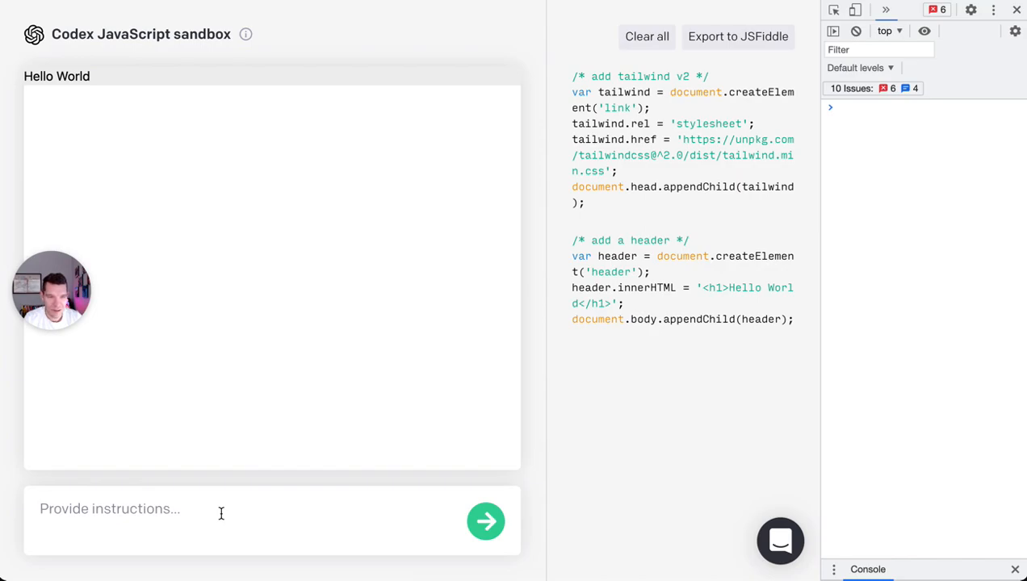
- Request bg-gray-200 on the header and retitle it 'Welcome to the Bitcoin Historical Price Calculator'
text(add bg-gray-200 to)
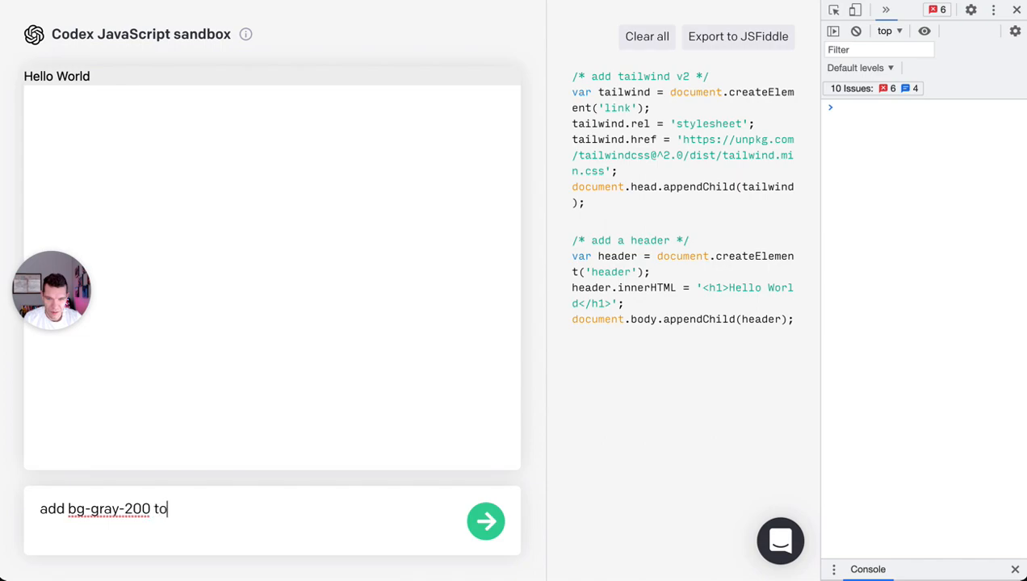
click(484, 520)
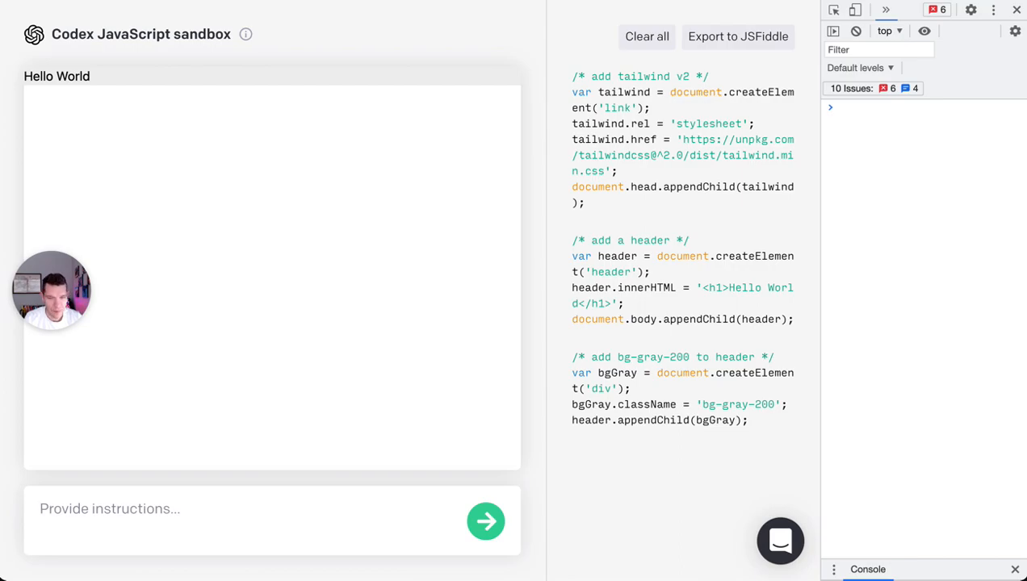
text(change header to "welcome to the bitcoin historical price calc)
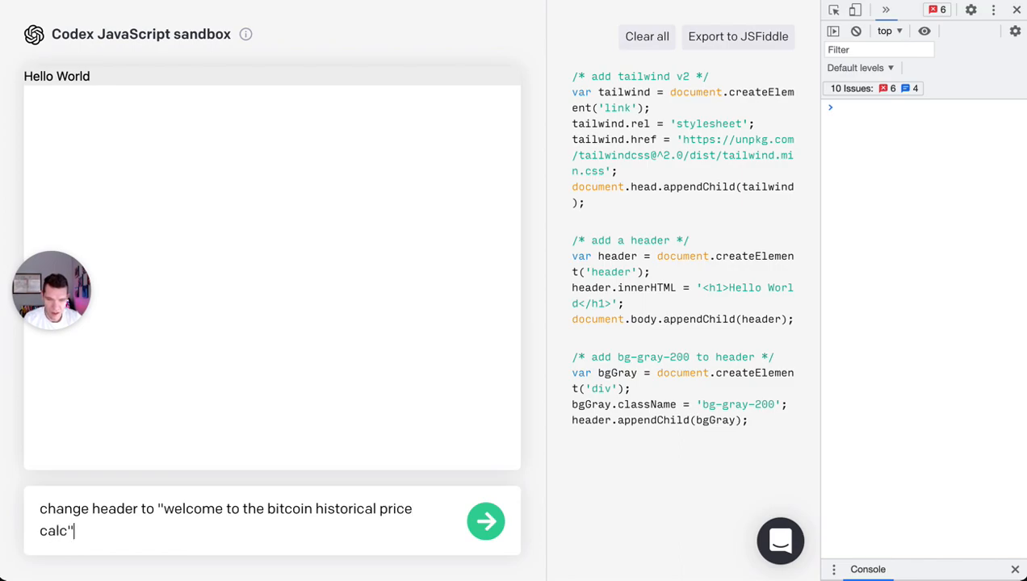
click(485, 520)
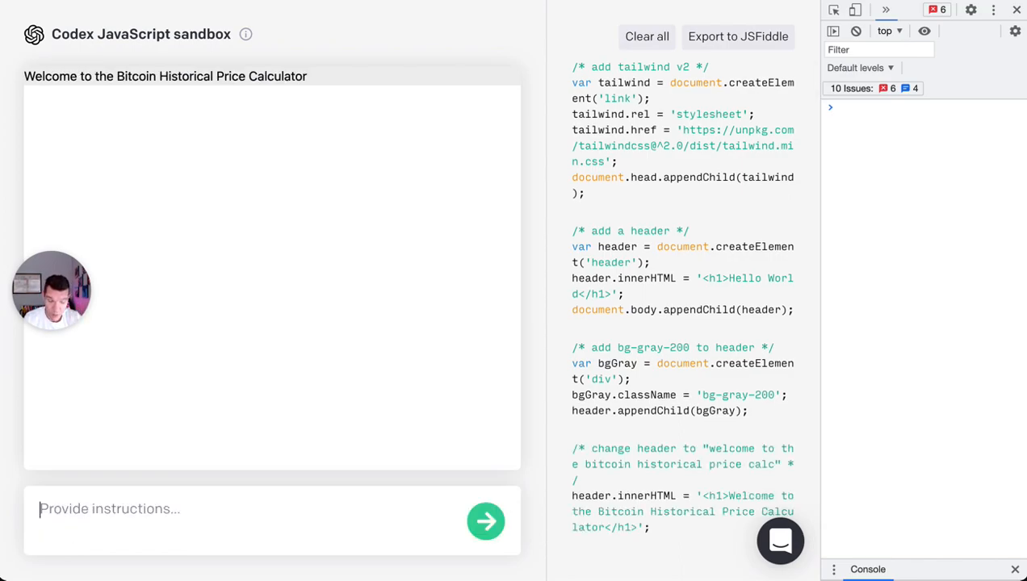
- Request a larger font and some padding on the header
text(make the font larget)
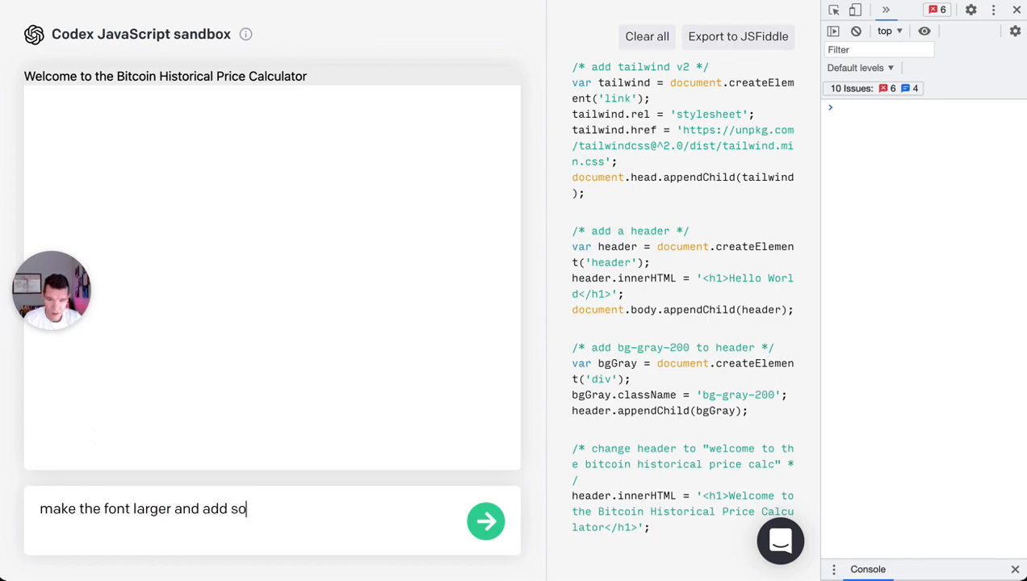
text(me padding to header)
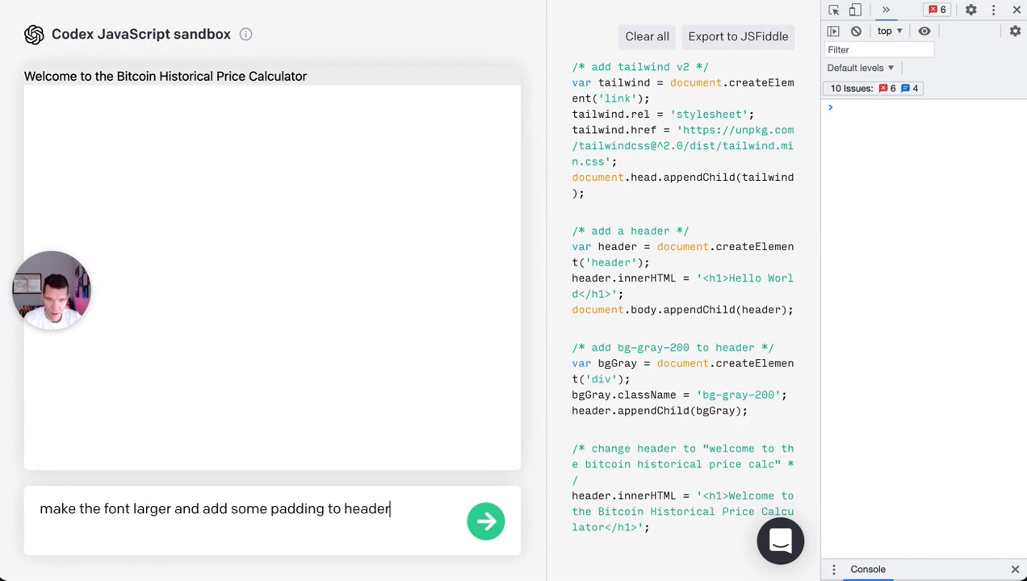
click(484, 519)
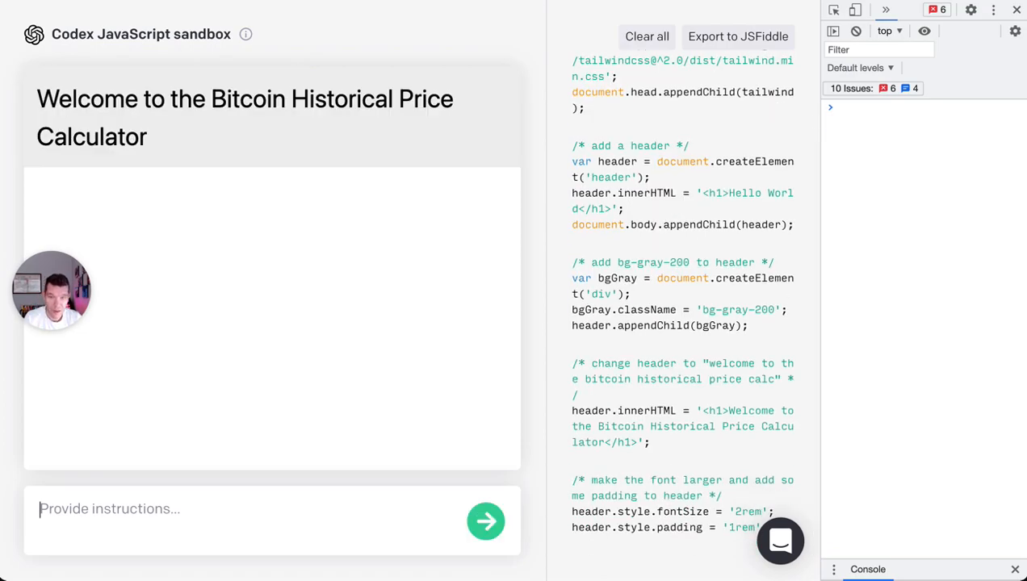
- Request a date picker input below the header
text(a)
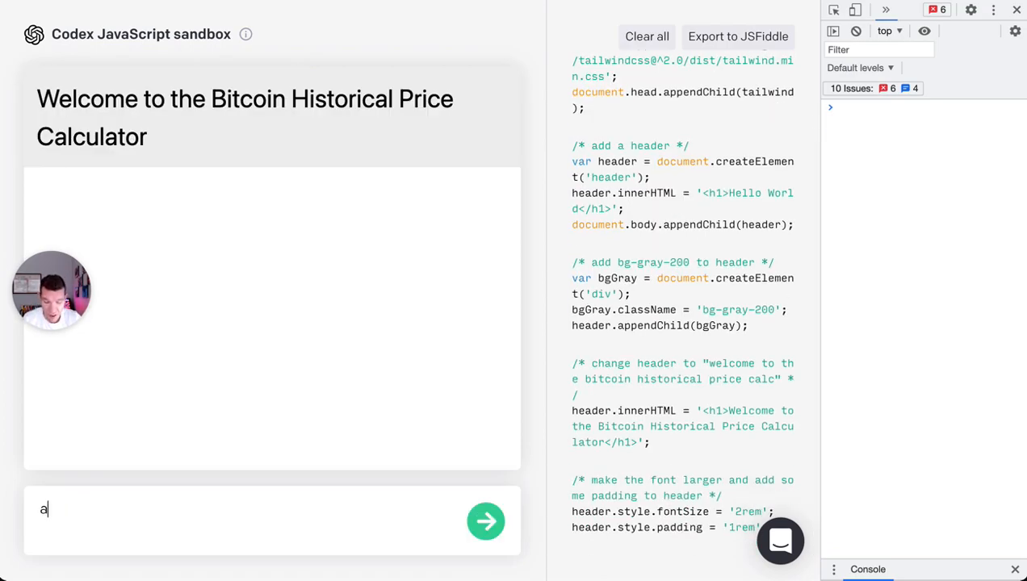
text(dd a)
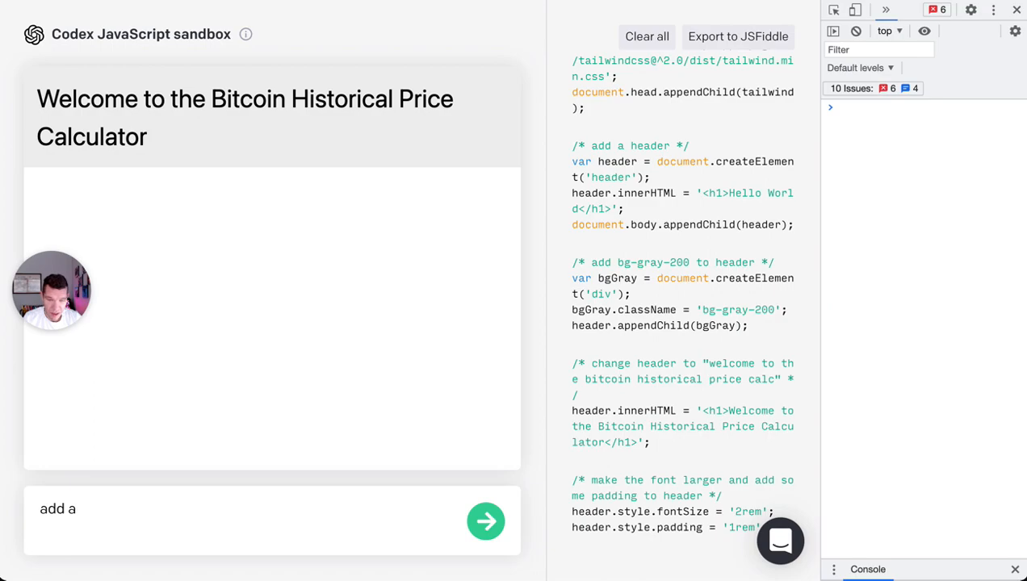
text(n)
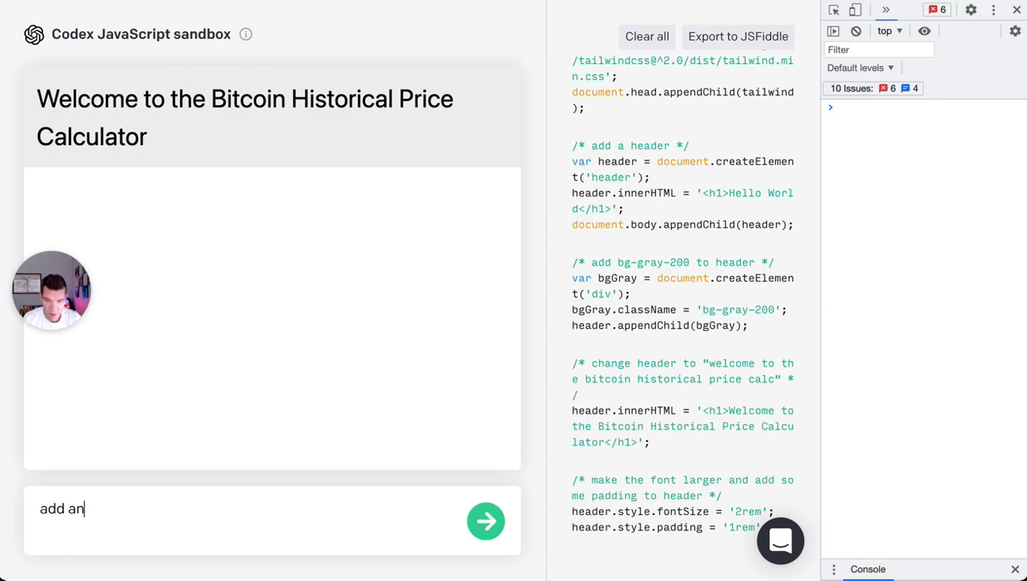
key(Backspace)
text( datepicker)
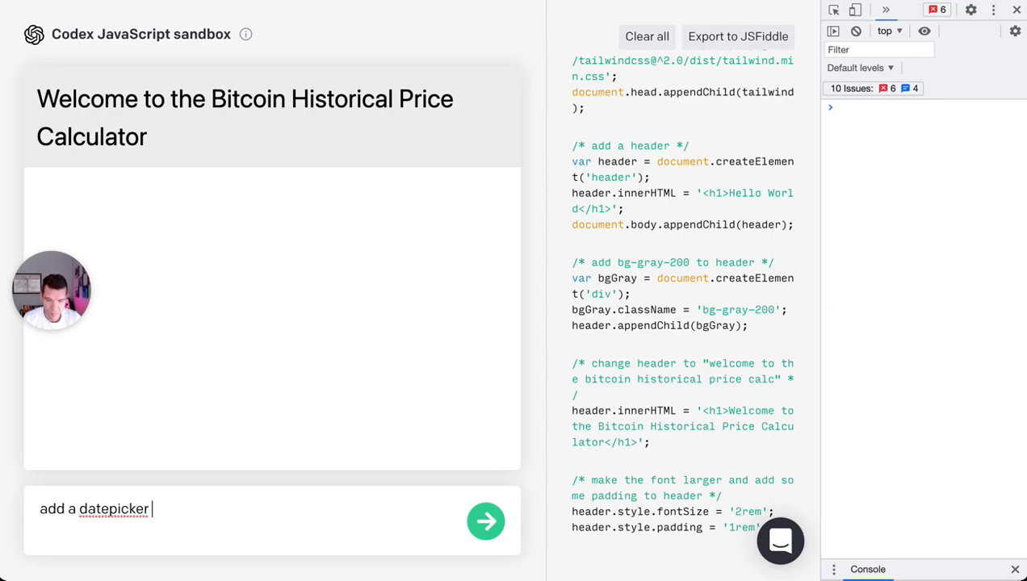
text(an)
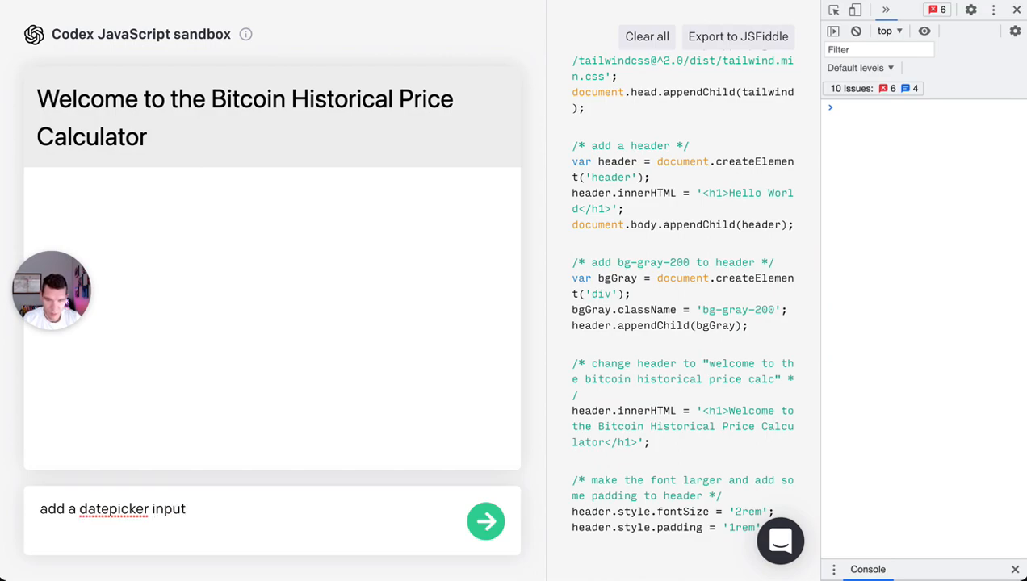
click(485, 520)
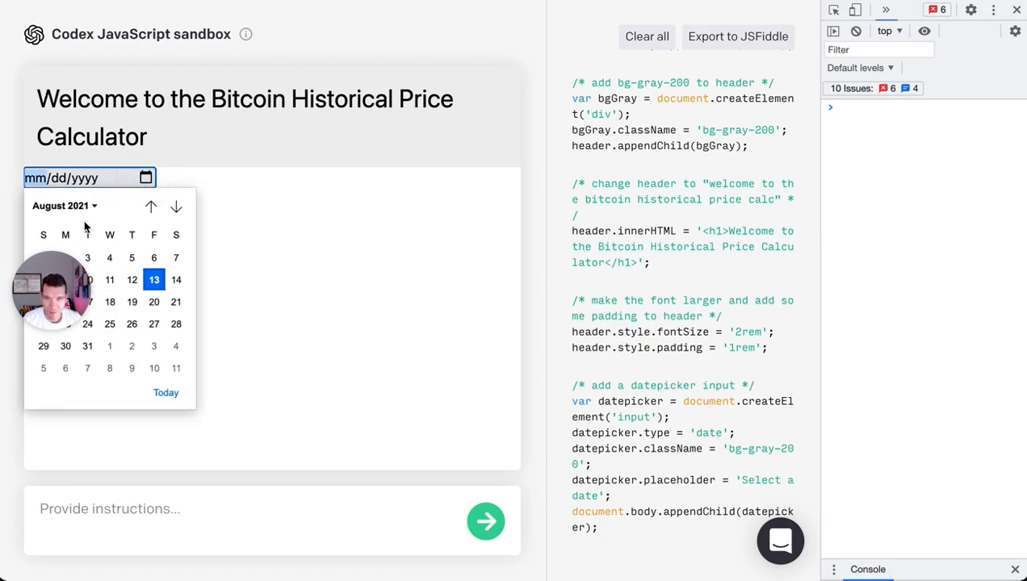
- Generate a Calculate button beside the date picker
text(ad)
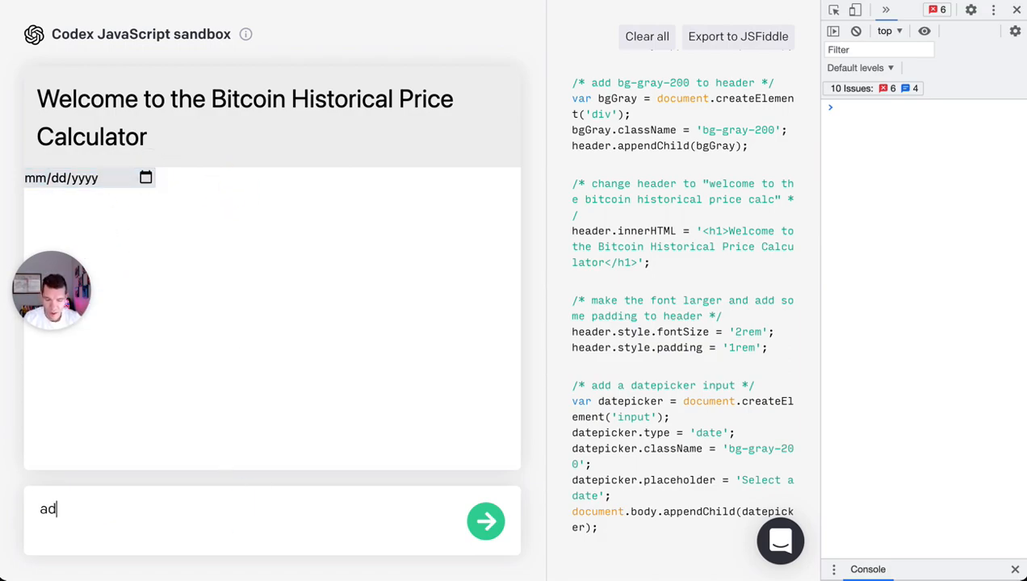
click(486, 521)
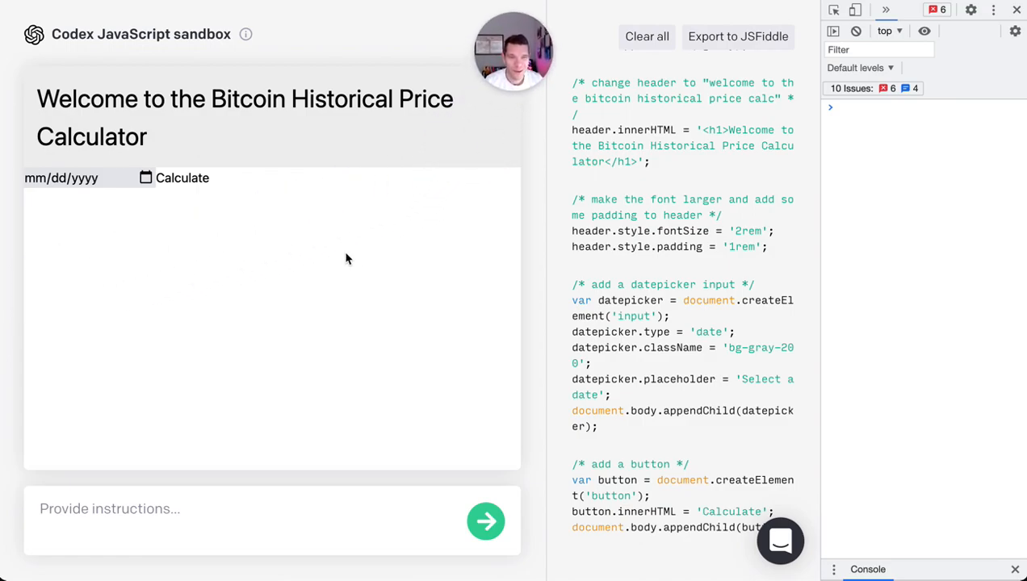
click(230, 508)
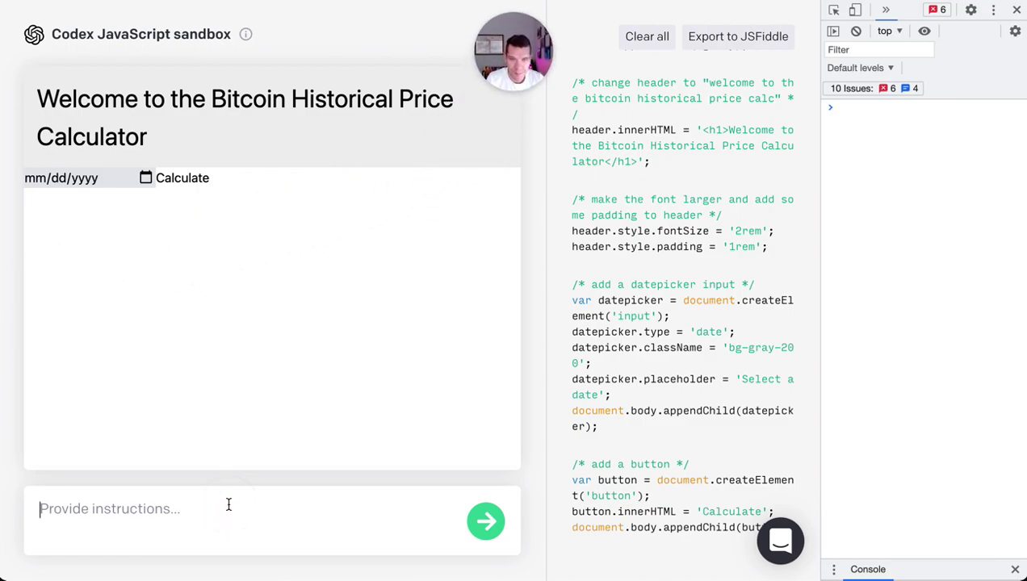
- Request a function that receives a date and retrieves that day's Bitcoin price from CoinDesk
text(add a functio)
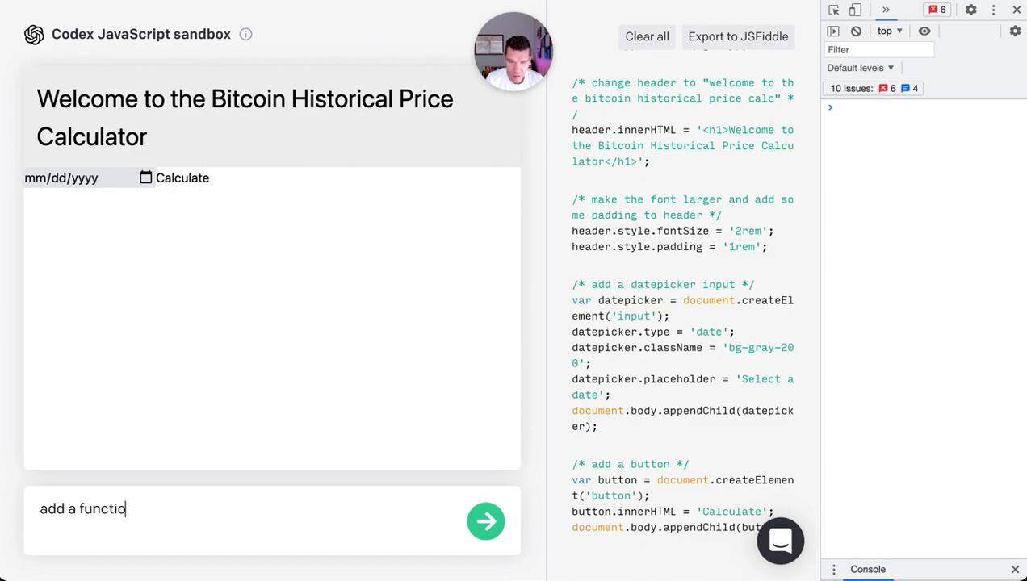
text(n that receives)
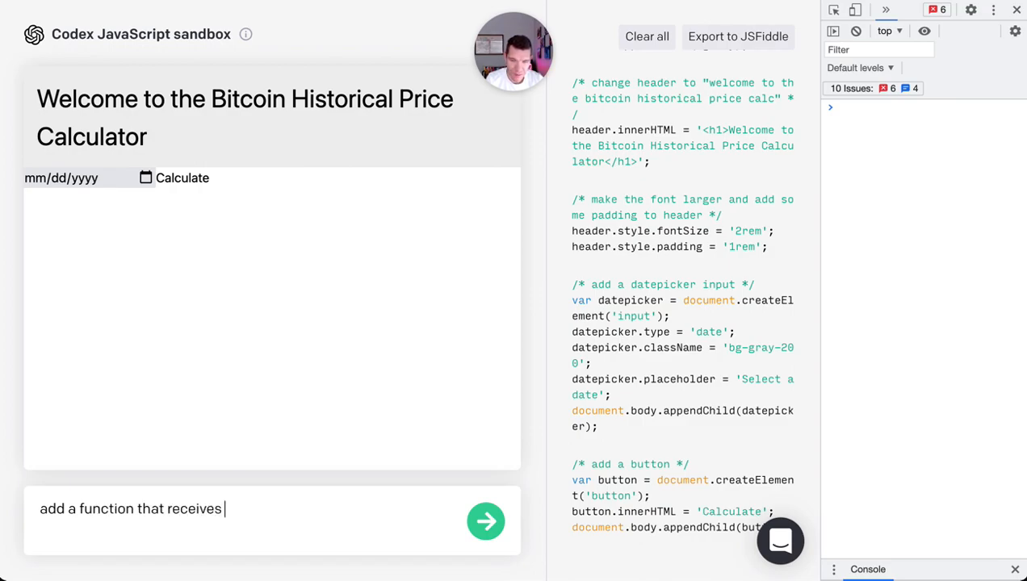
text(a date and retri)
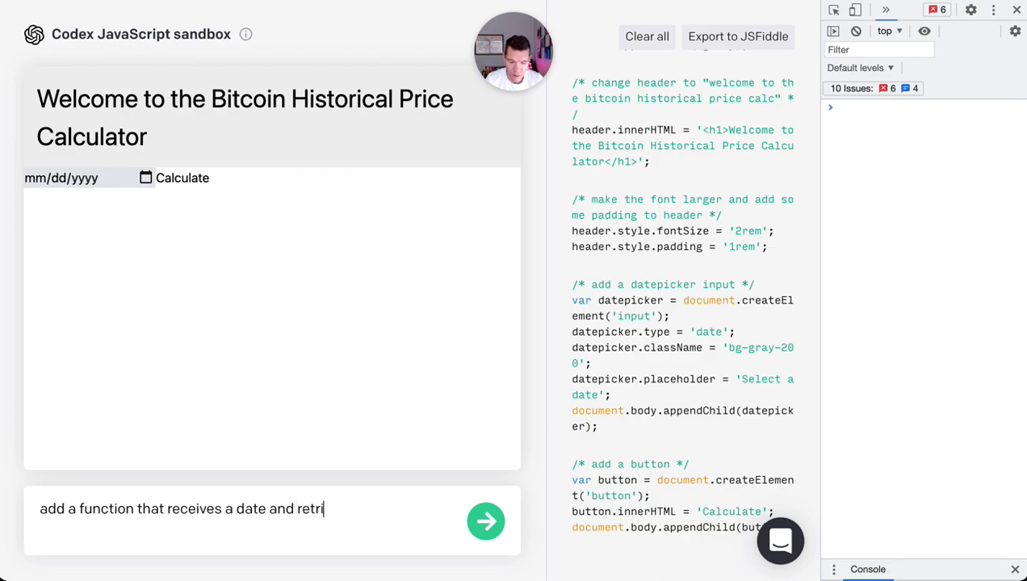
text(eves the bitcoin)
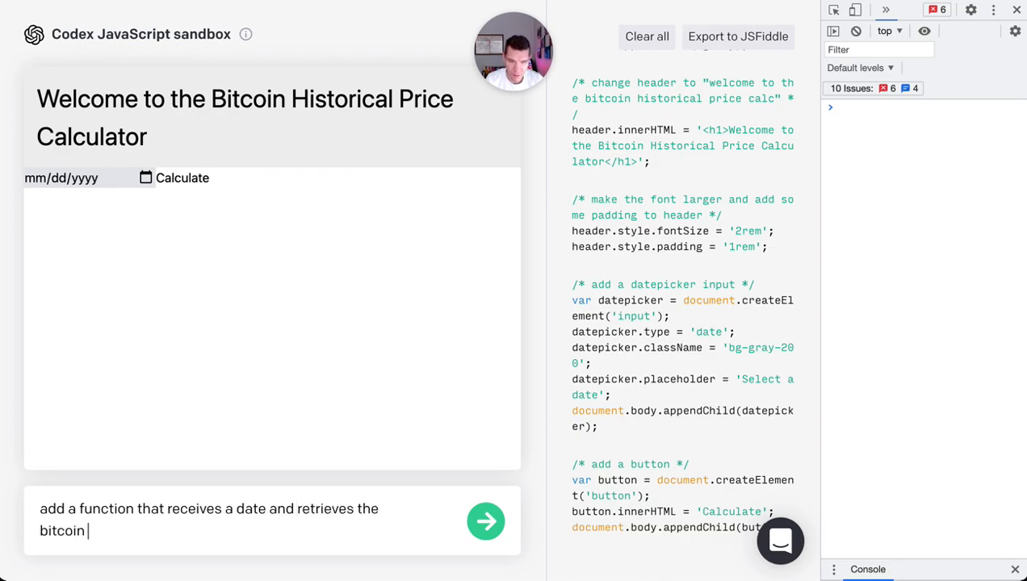
text(price from coindesk)
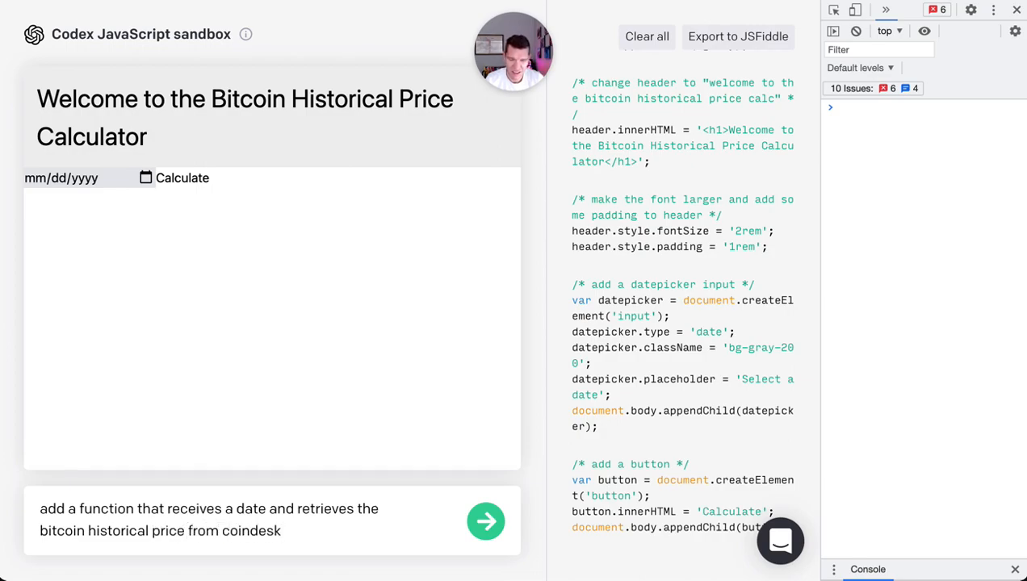
text(on)
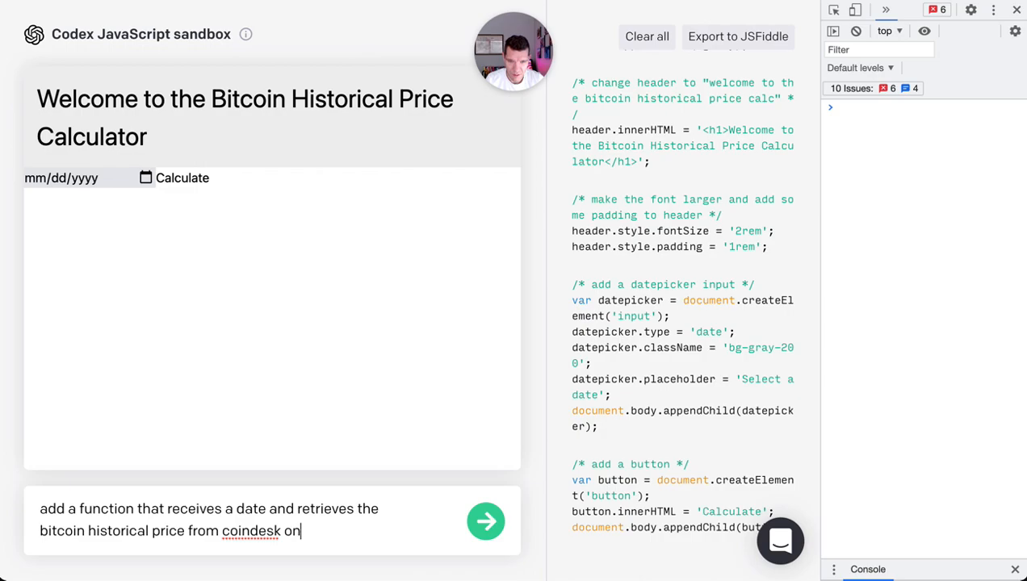
click(485, 521)
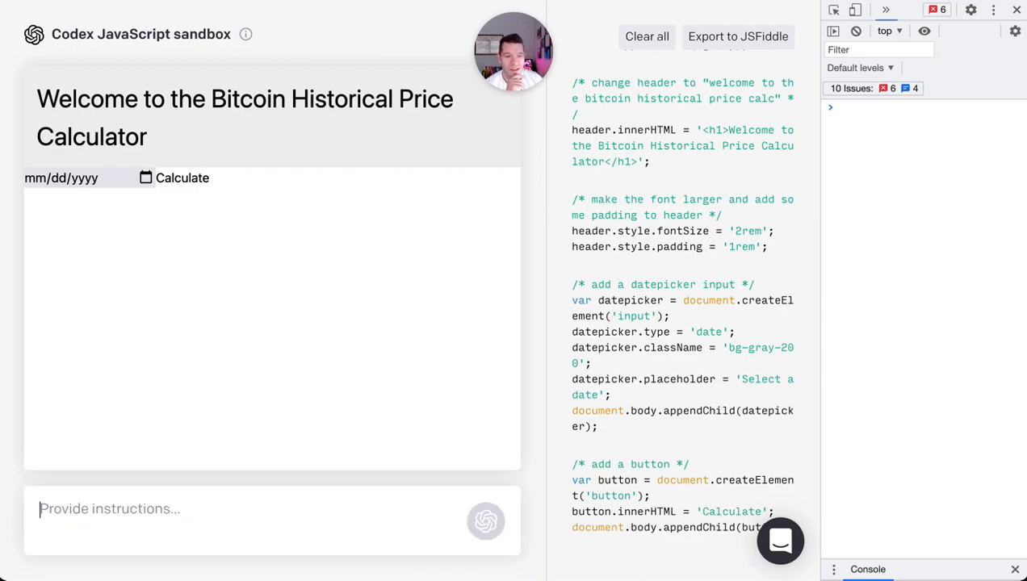
- Review the generated function and switch the console context to sandbox.html
scroll(down, 3)
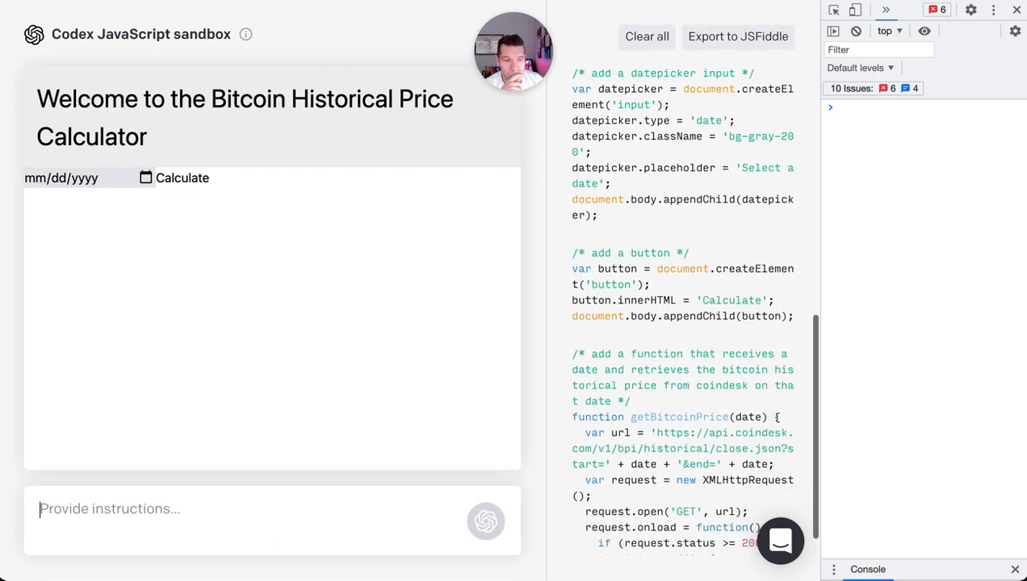
scroll(down, 3)
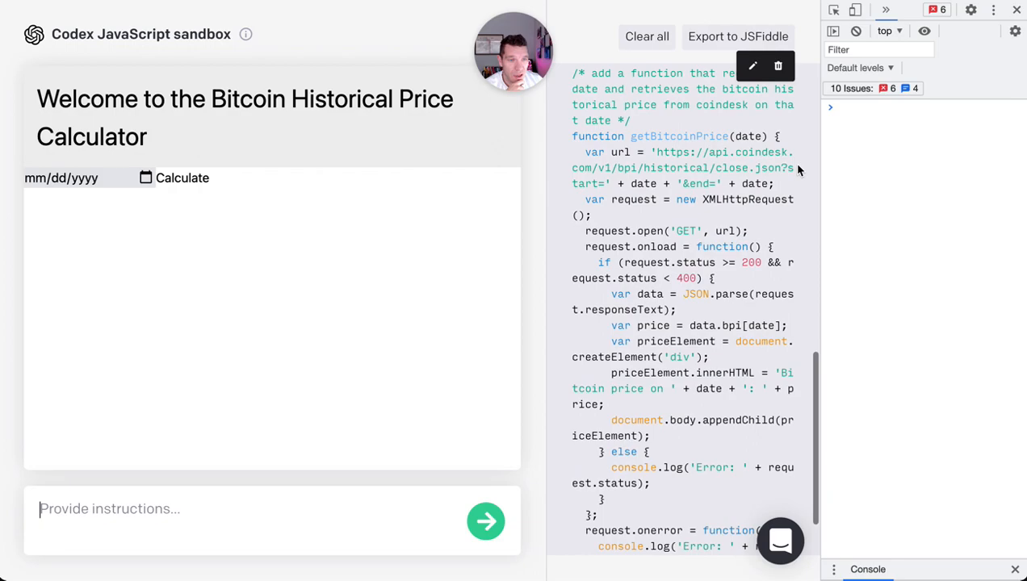
text(get)
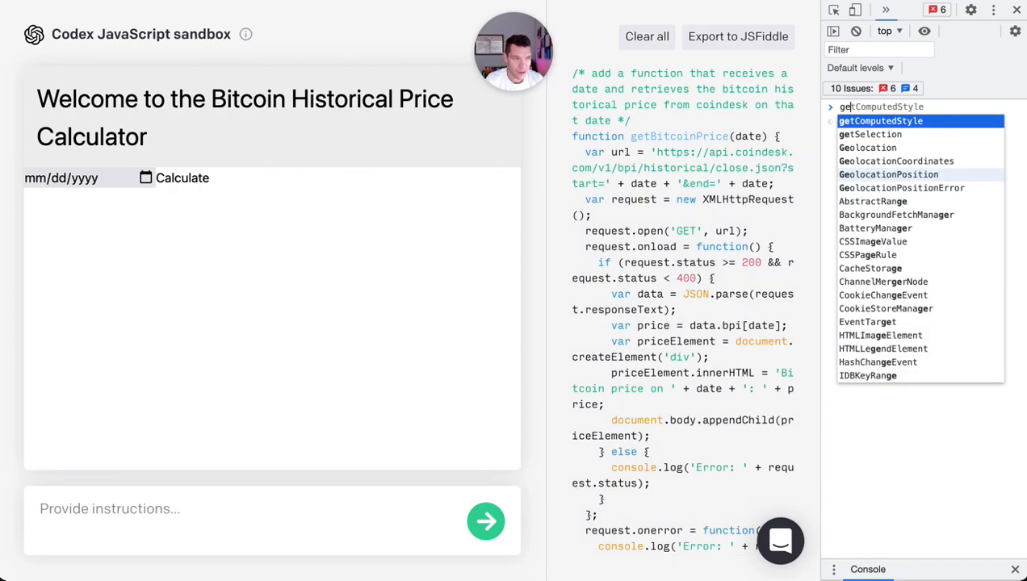
text(ga)
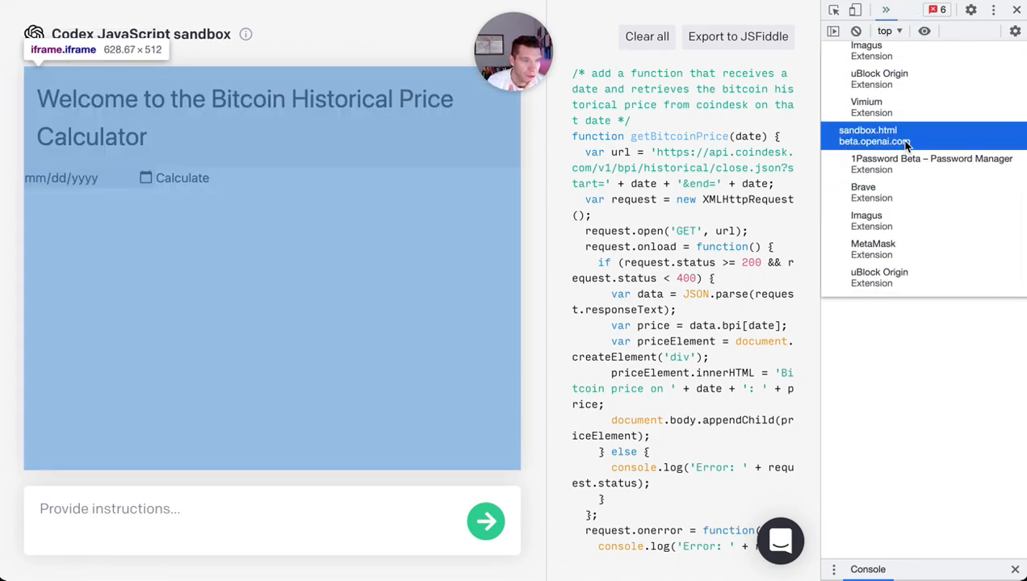
click(867, 135)
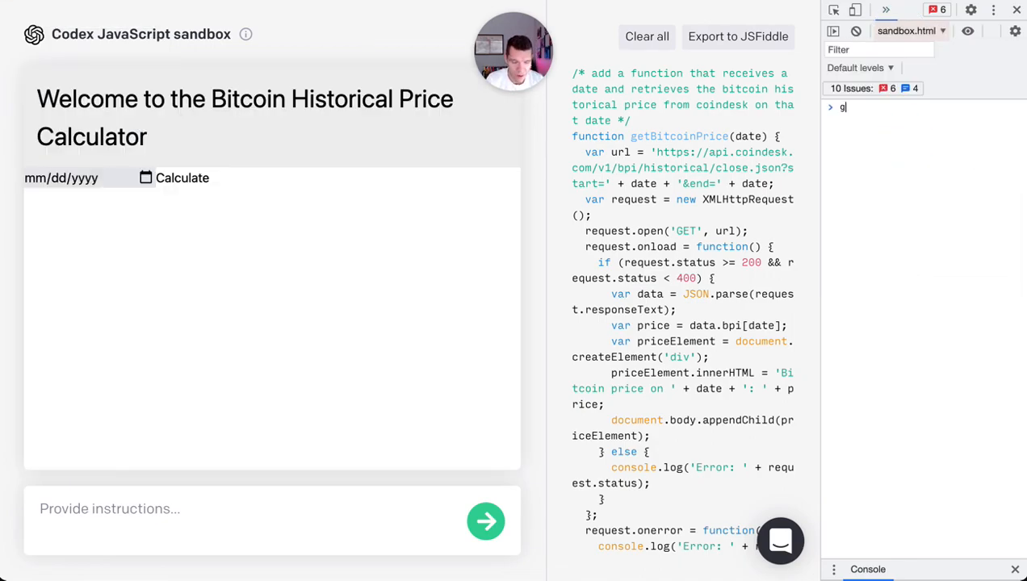
- Run getBitcoinPrice('2018-01-01') in the console, showing a price of 13412.44
text(etBitcoinPrice()
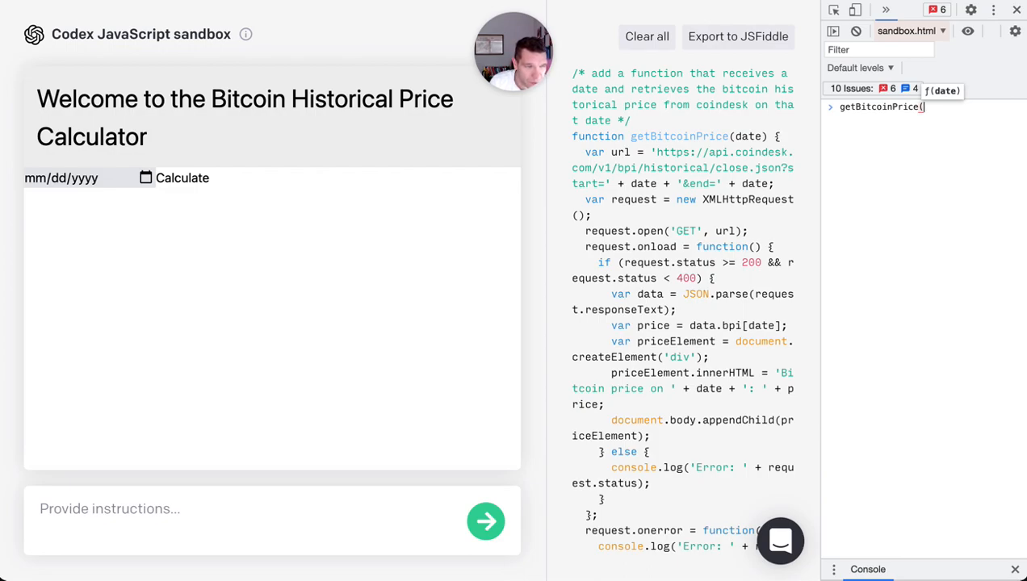
text('2018-01-01)
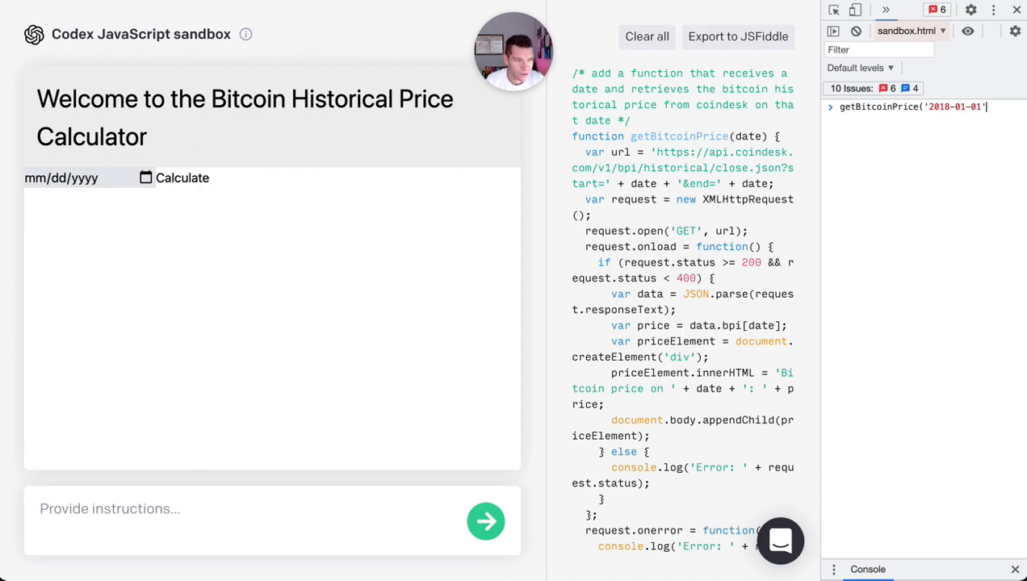
key(Enter)
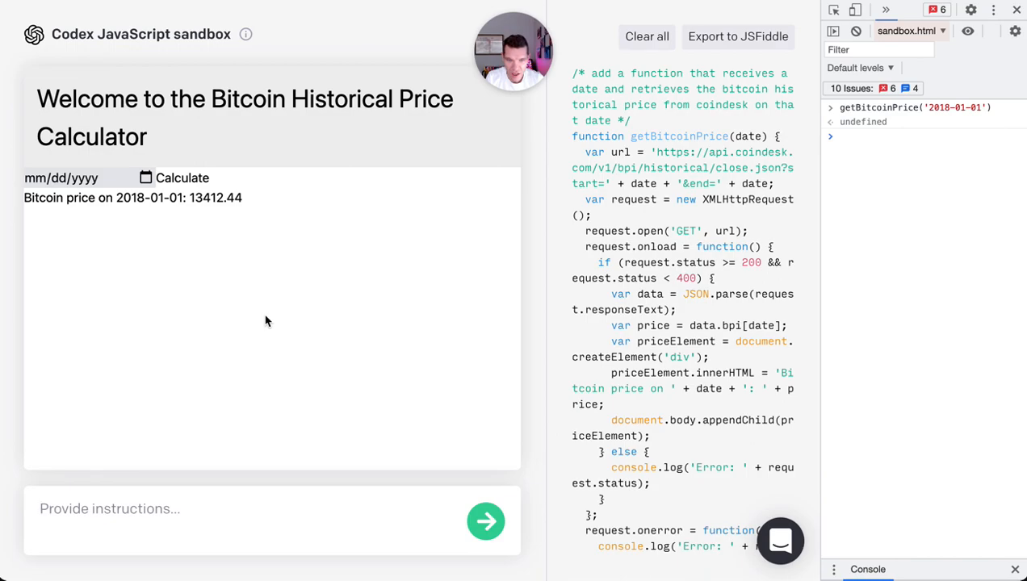
- Request that each button click reads the date picker and calls getBitcoinPrice with that date
text(every)
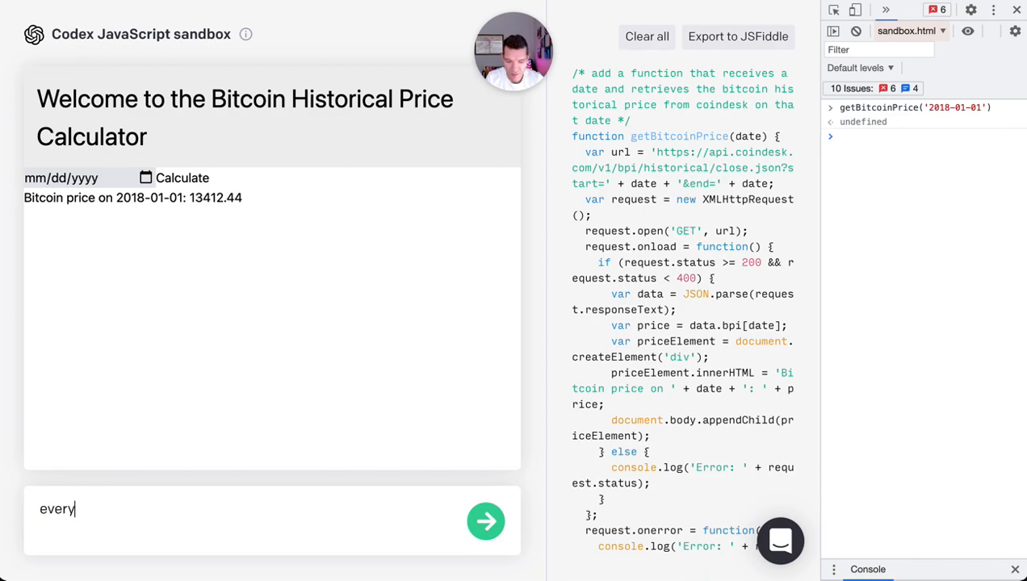
text(time I click the)
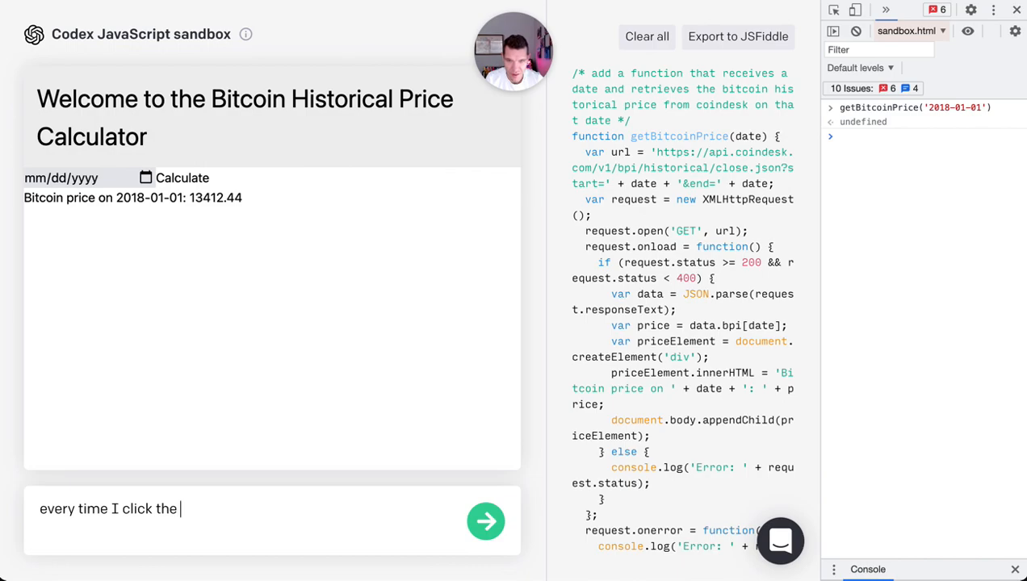
text(button,)
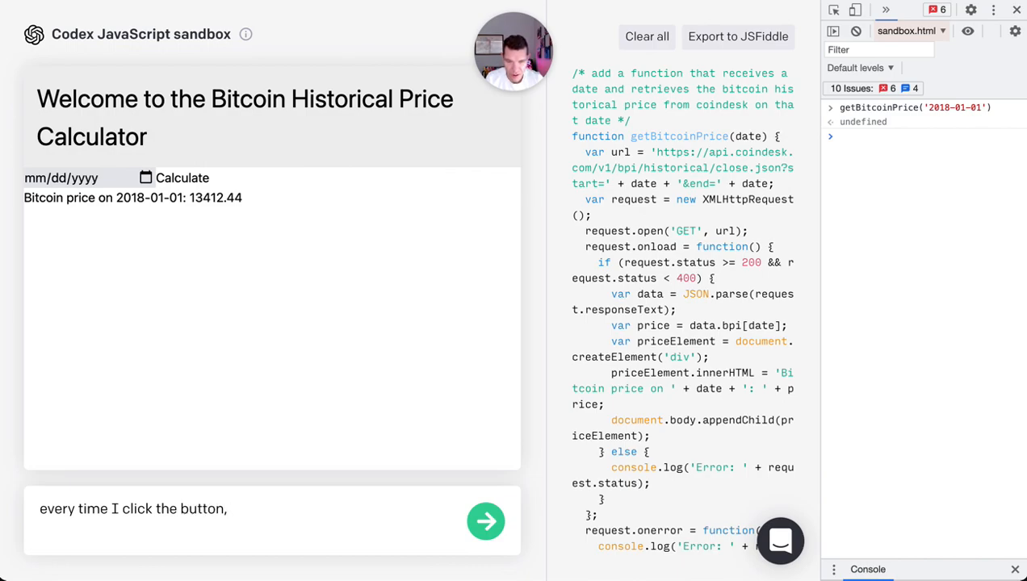
text(t)
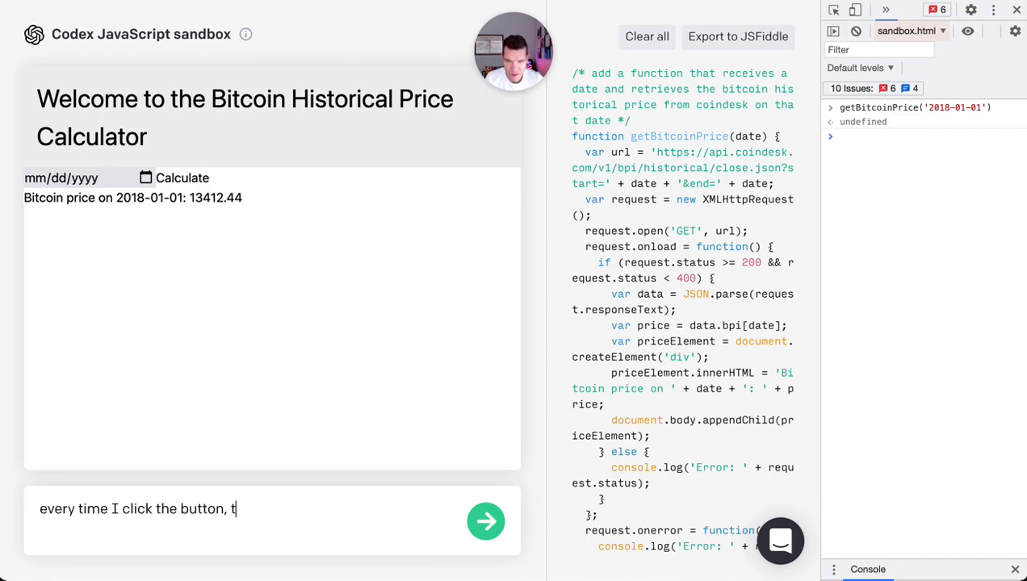
text(ake the date from datepicker)
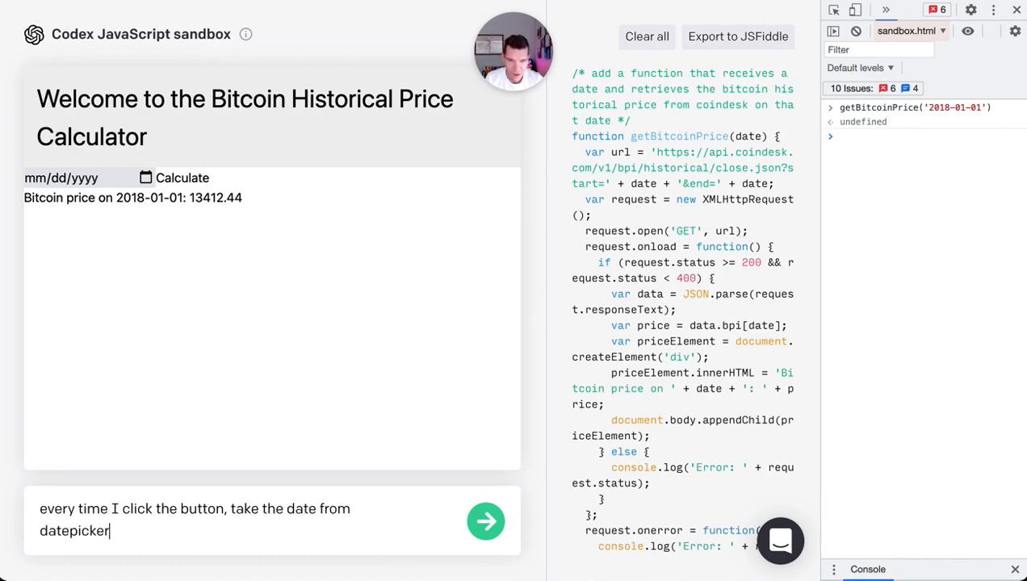
text(and call)
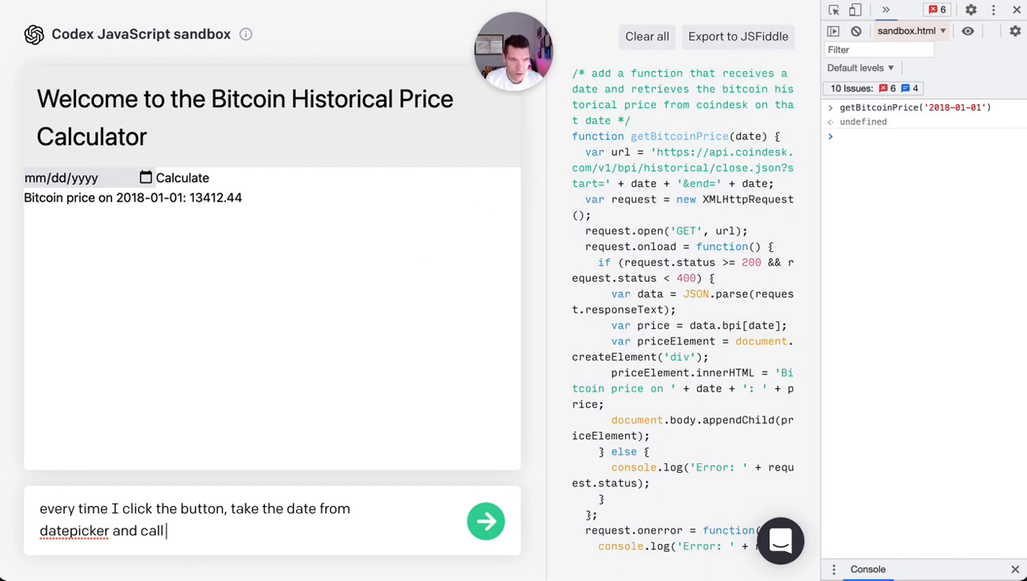
text(getBitcoinPrice)
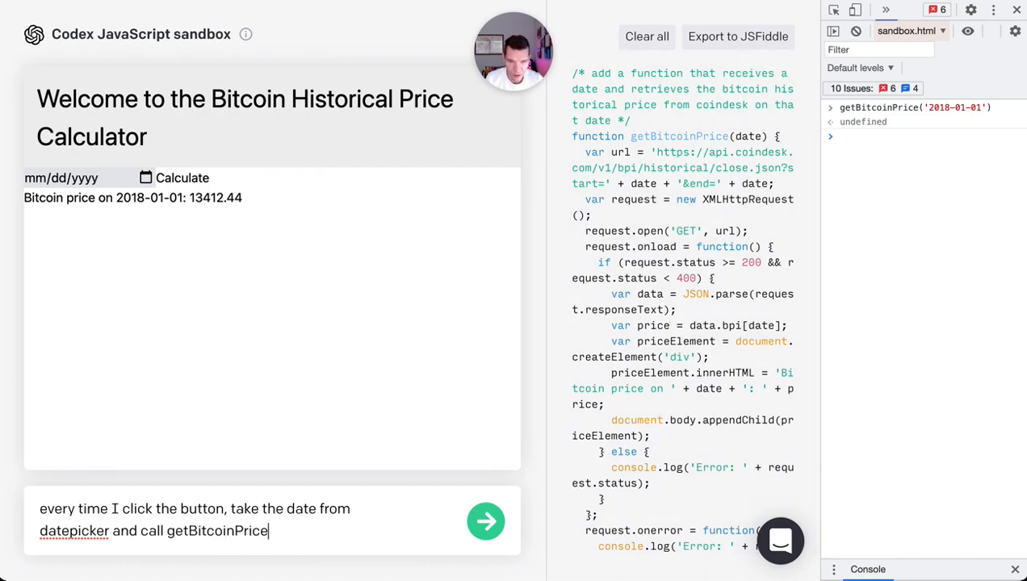
text(with that date)
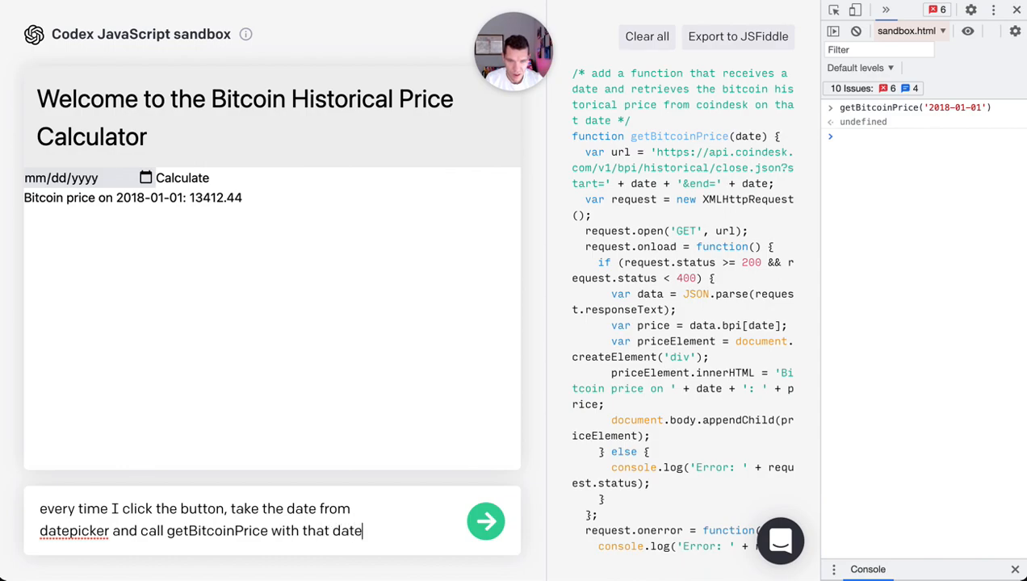
click(484, 520)
text(06/13/2015)
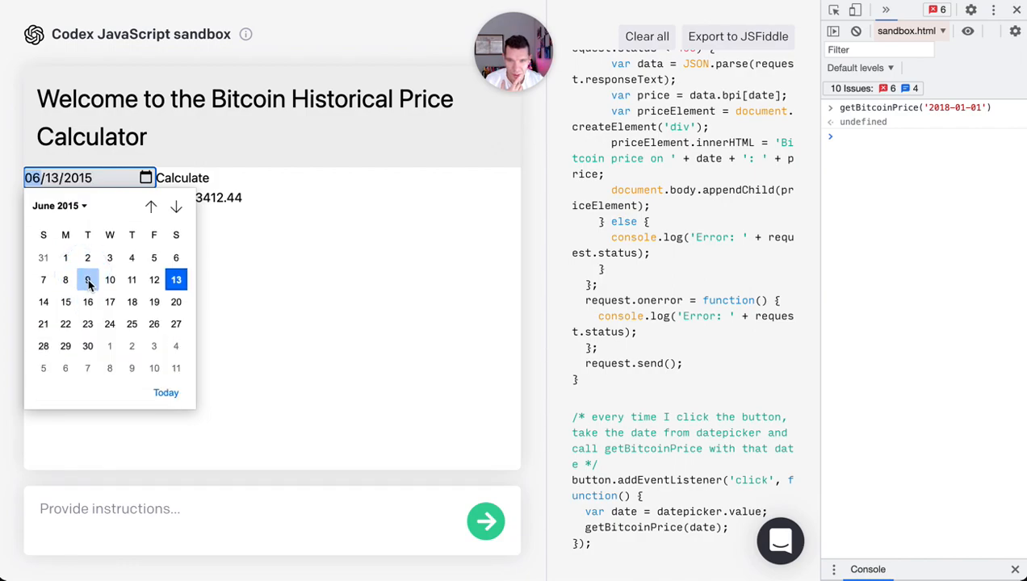
- Calculate the price for June 9, 2015, listing 229.3327
click(87, 281)
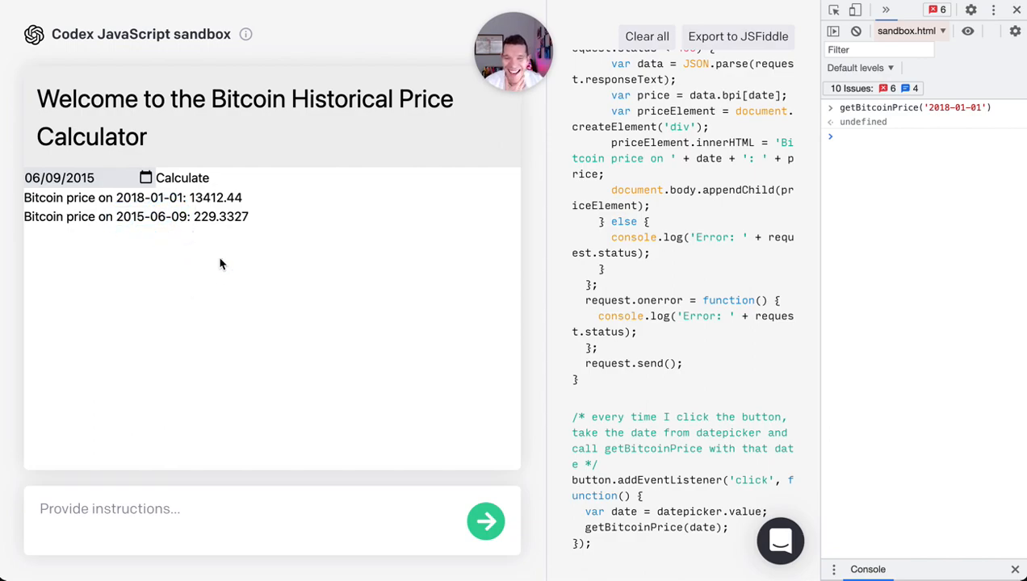
mouse_move(137, 197)
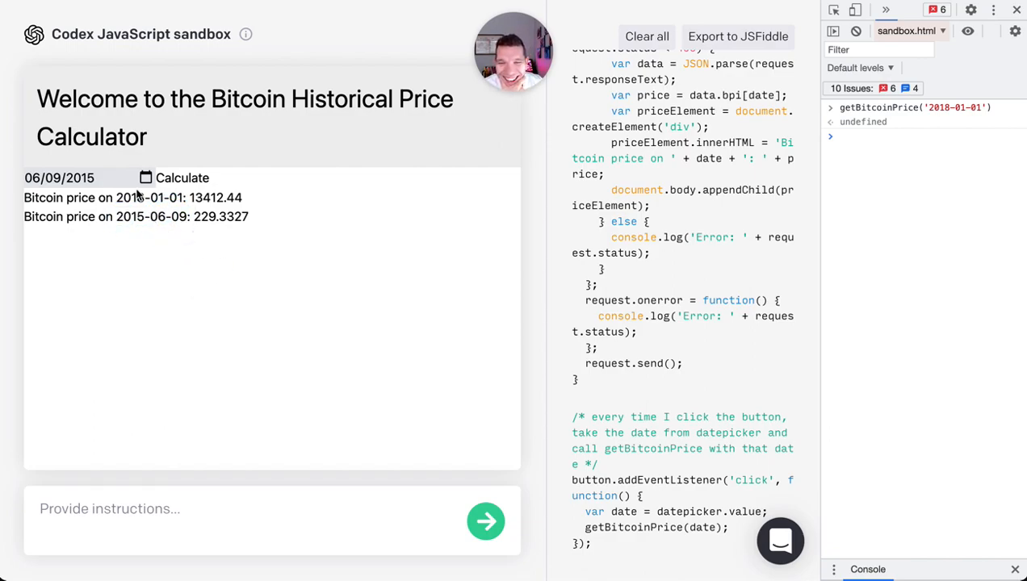
click(80, 178)
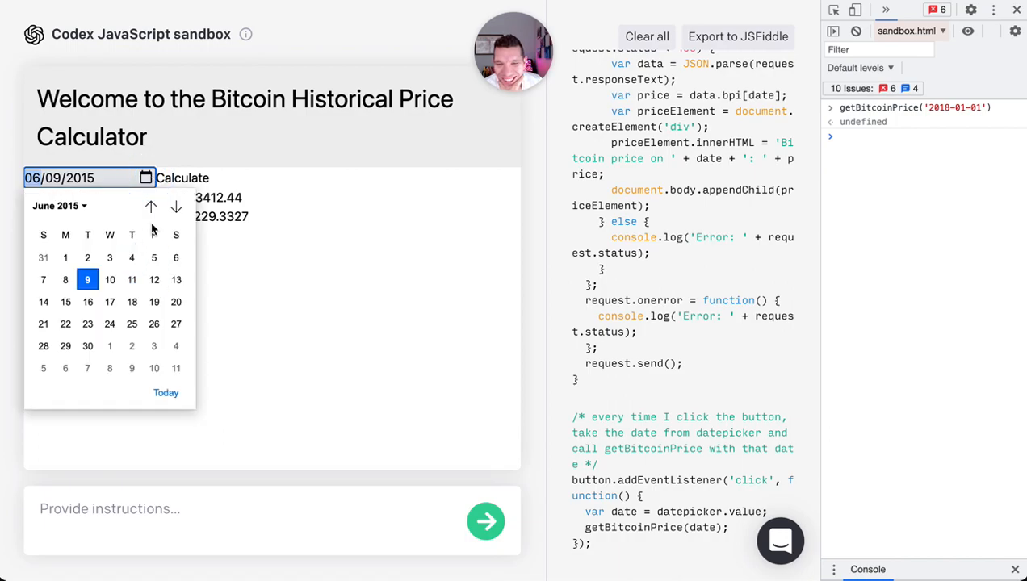
- Calculate the price for October 19, 2016, listing 628.1538
click(57, 205)
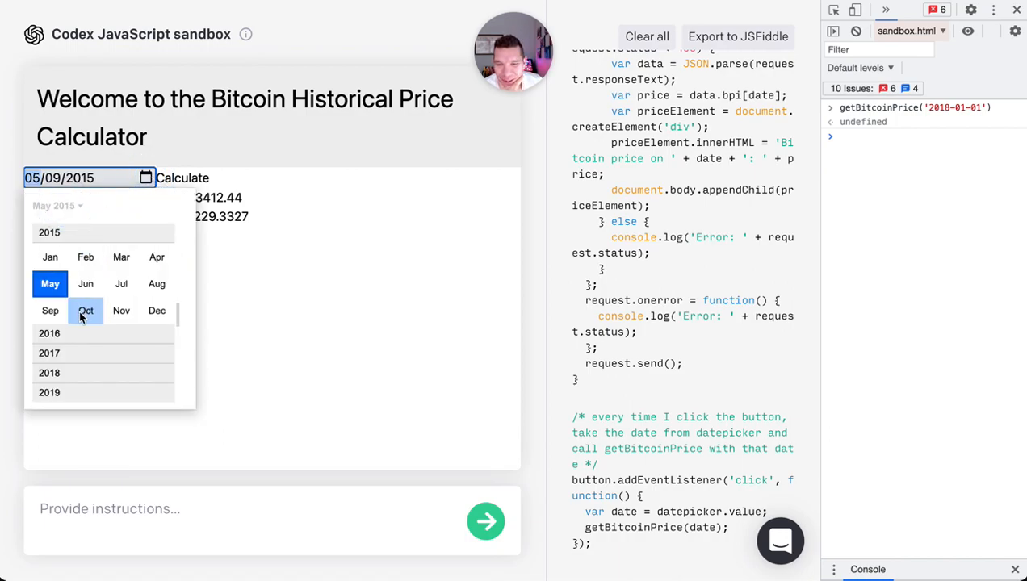
click(85, 310)
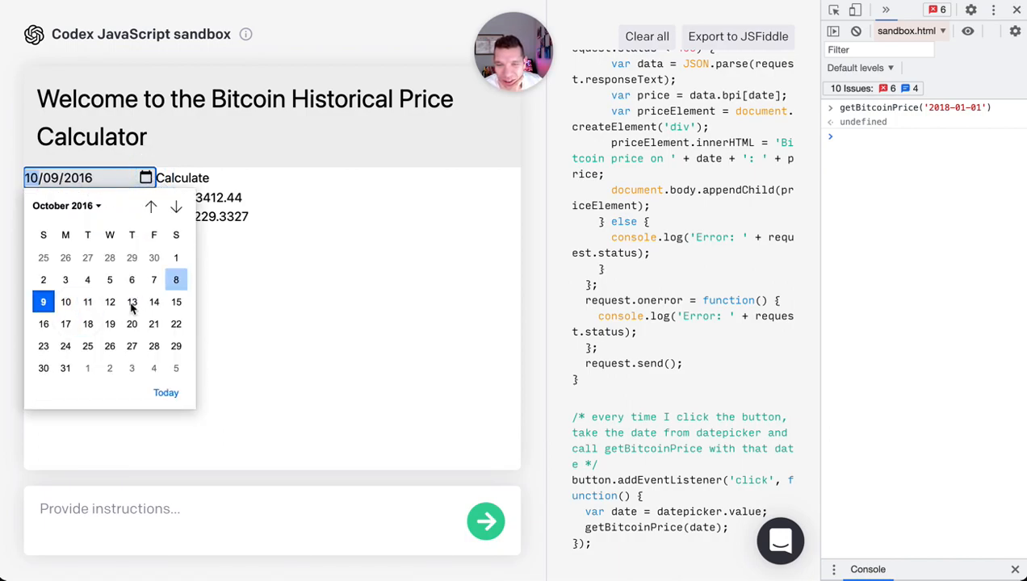
click(181, 177)
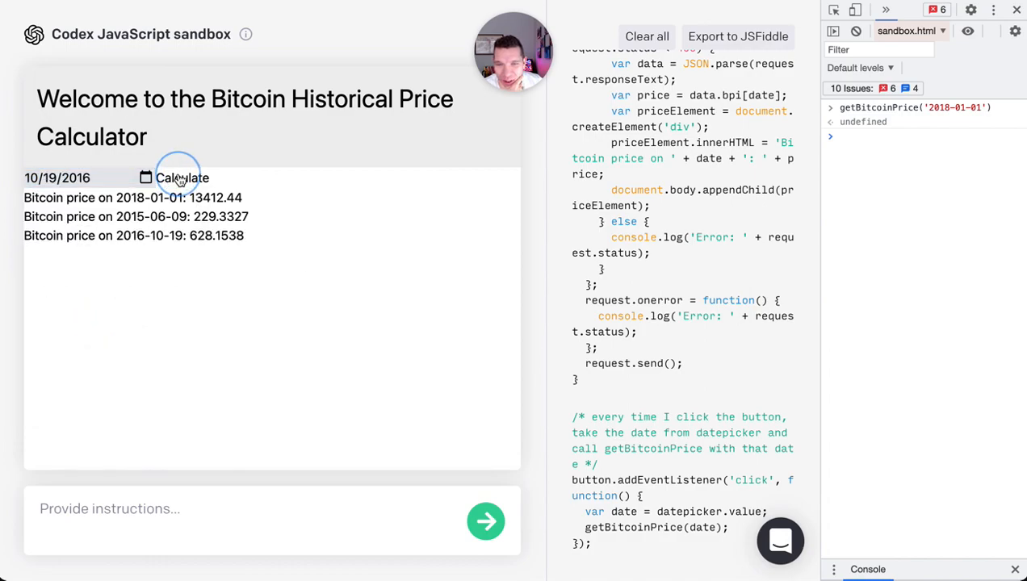
mouse_move(284, 286)
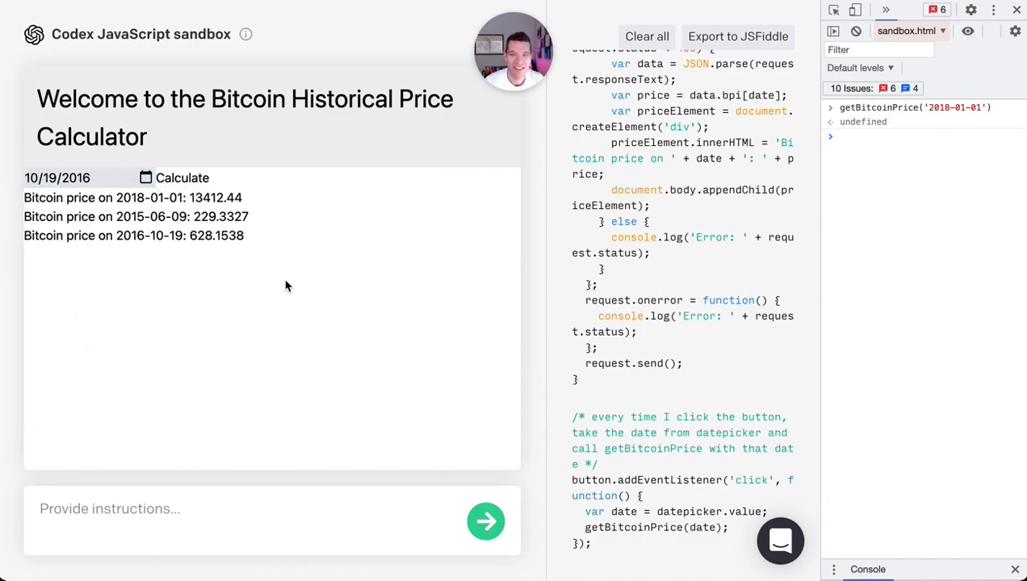